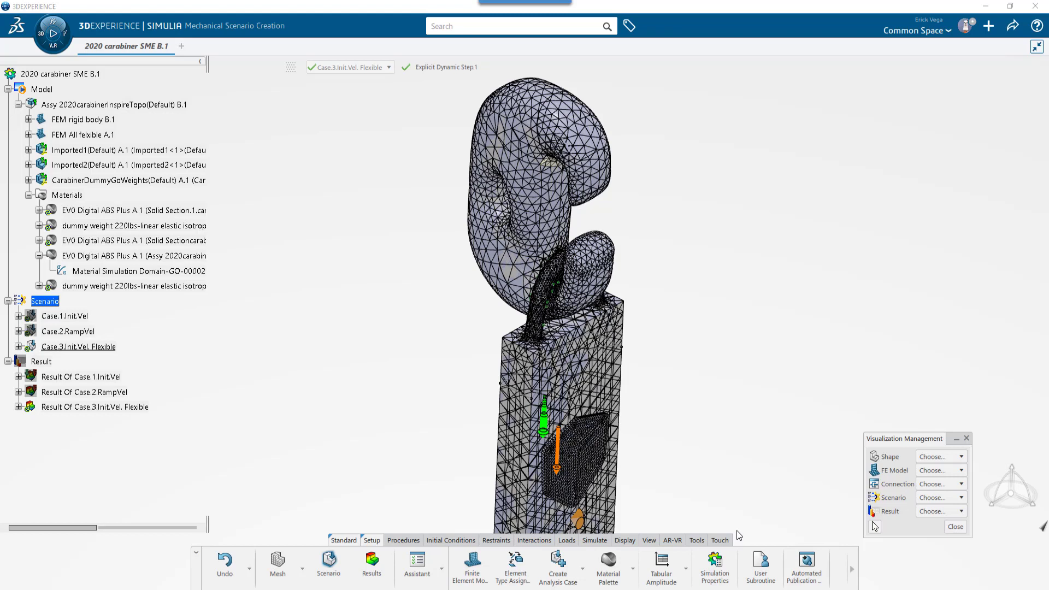
mouse_move(366, 457)
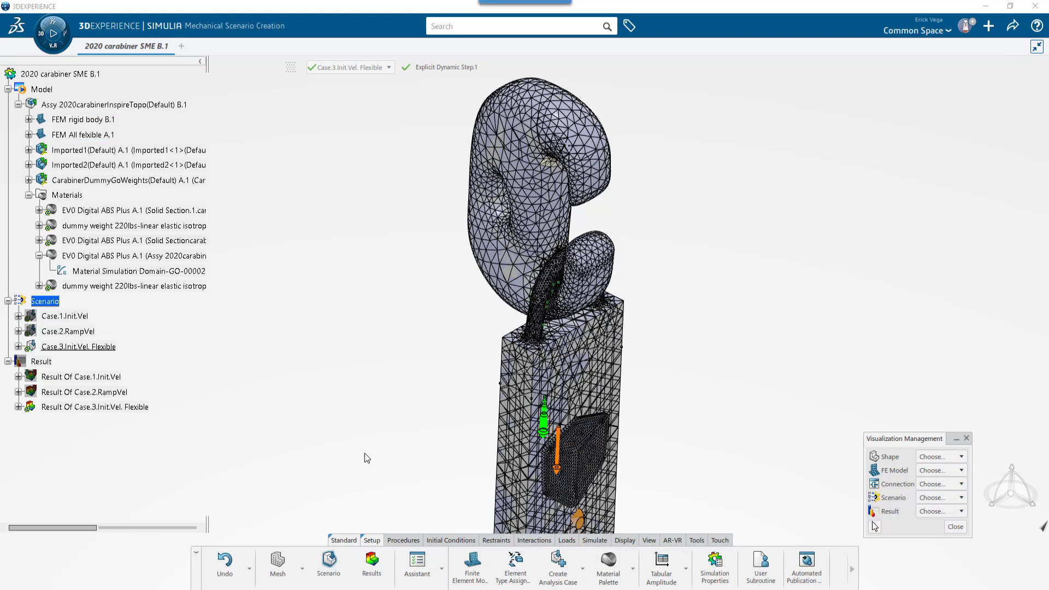
- Open FEM rigid body B.1, dismiss the visualization prompt, and hide/show both FEM models
double_click(68, 119)
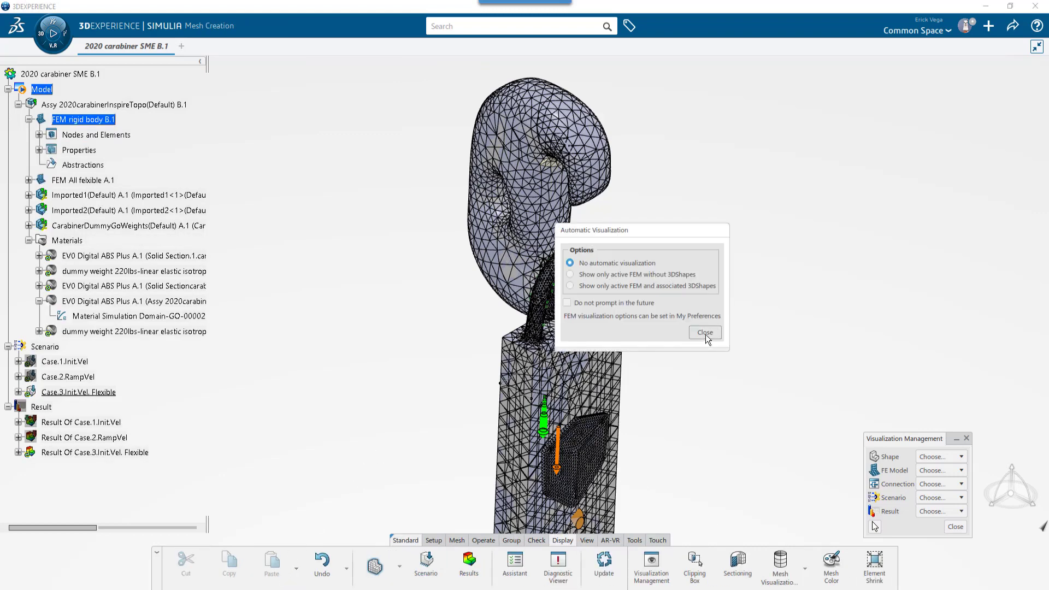
click(705, 332)
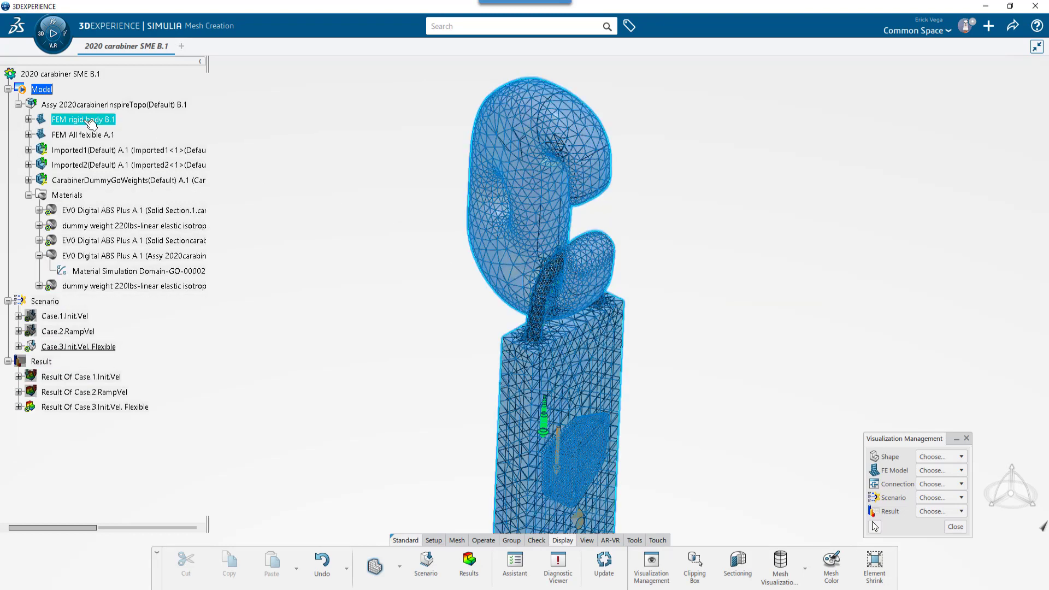
click(77, 134)
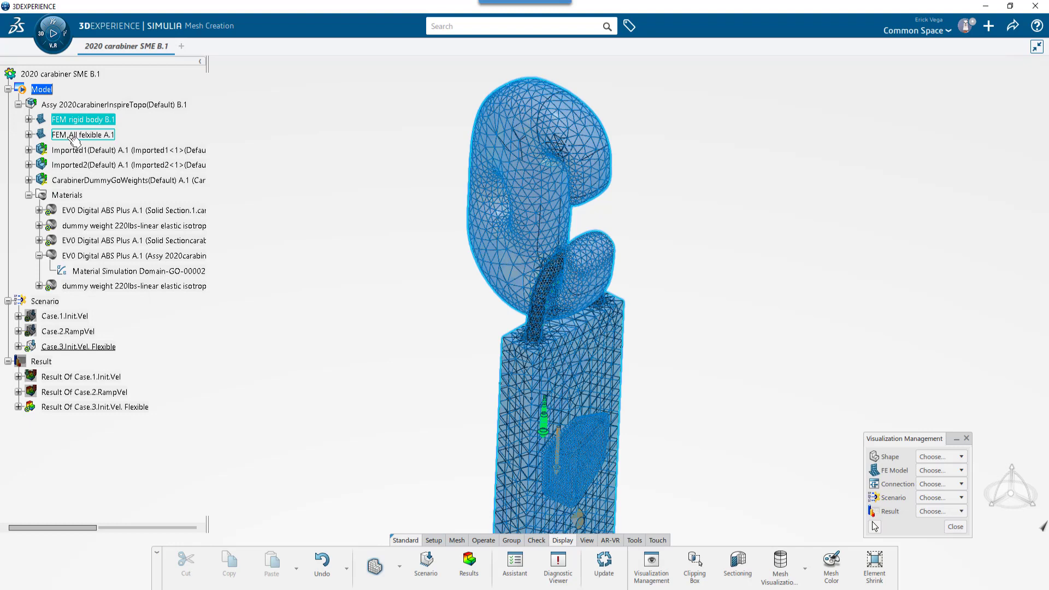
right_click(77, 135)
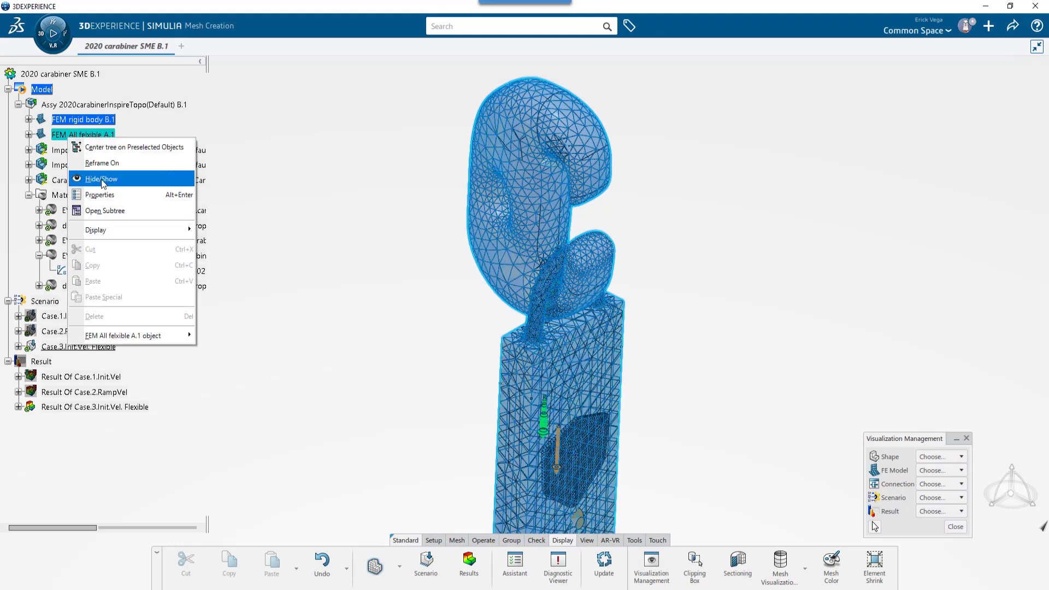
click(109, 179)
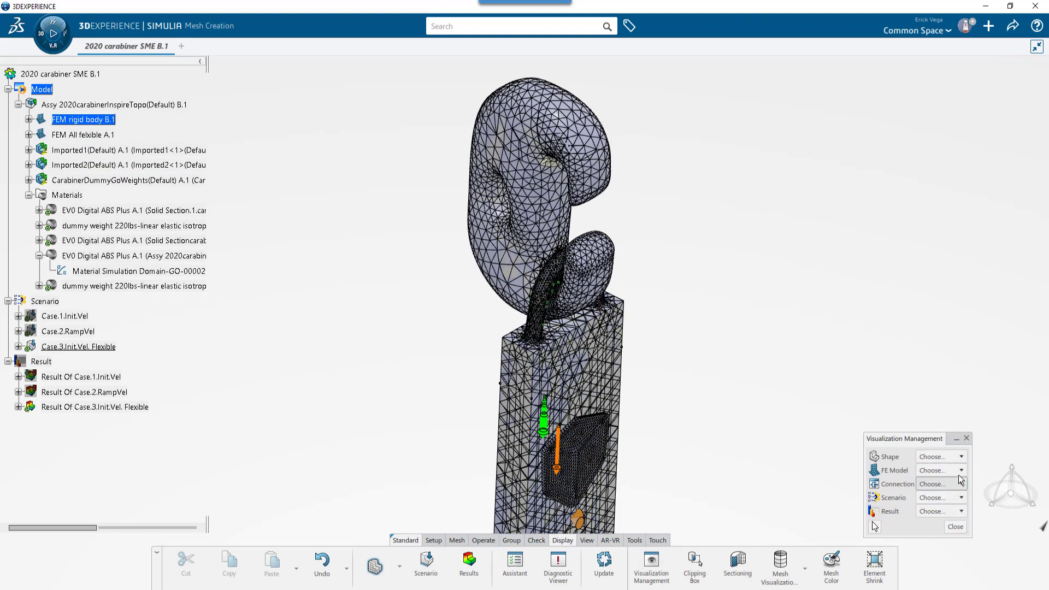
- Display only Contributing FE model content and select Tetrahedron Mesh.4.Dummy for deletion
click(963, 471)
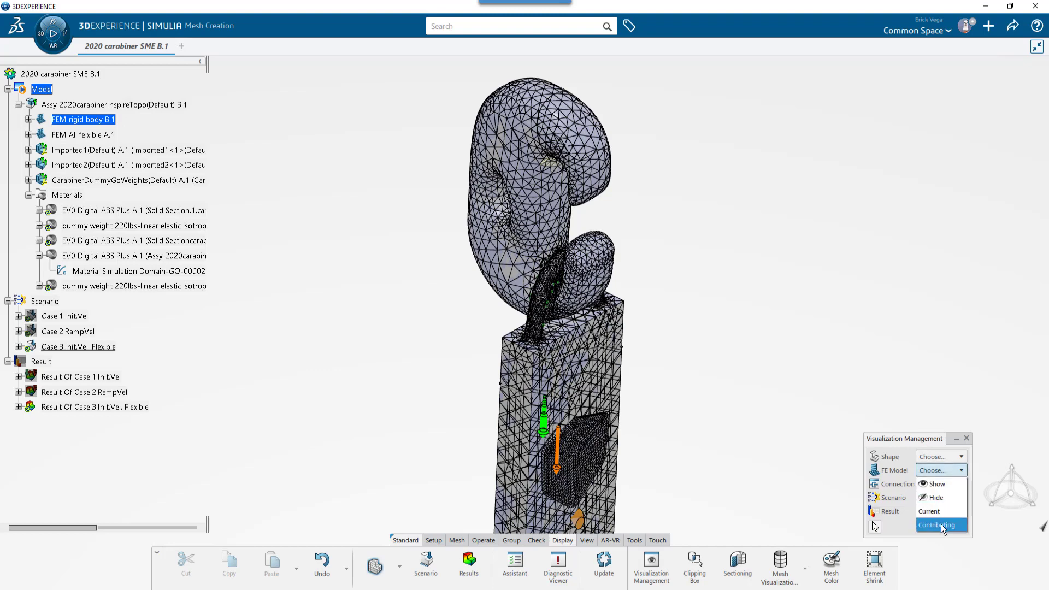
click(940, 525)
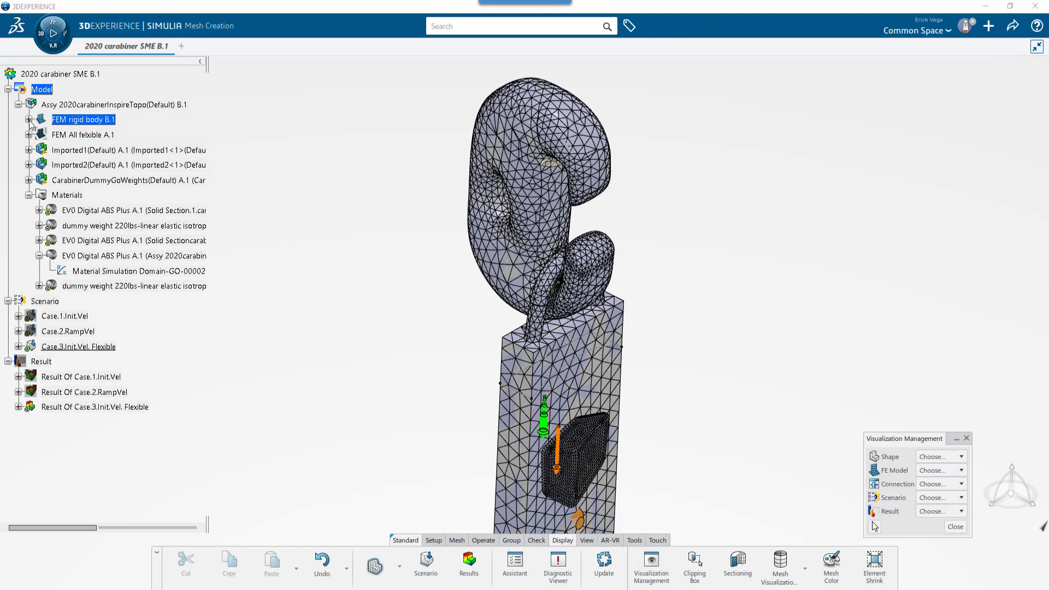
click(30, 119)
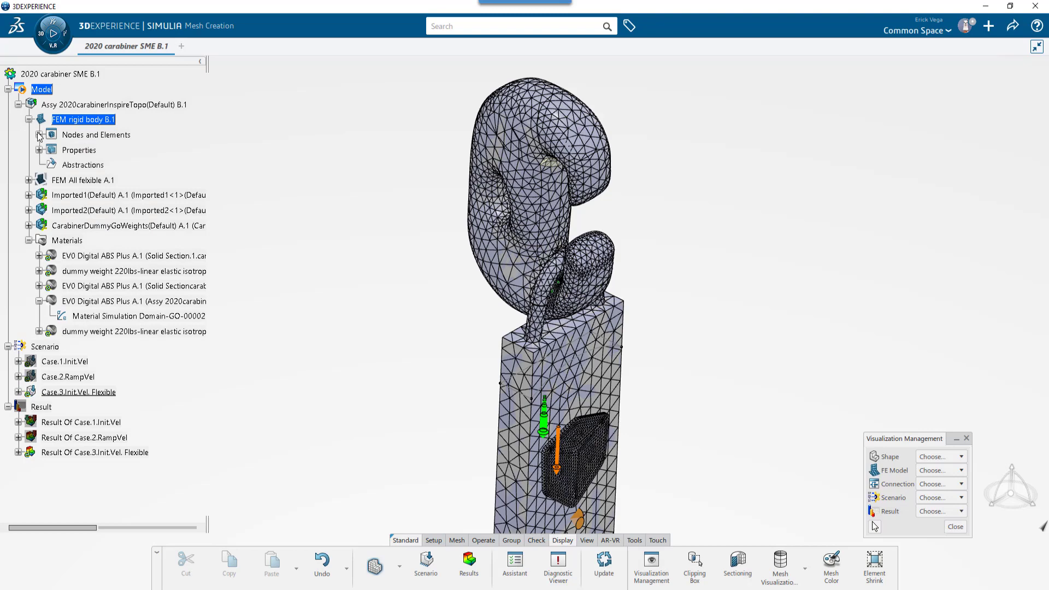
click(37, 134)
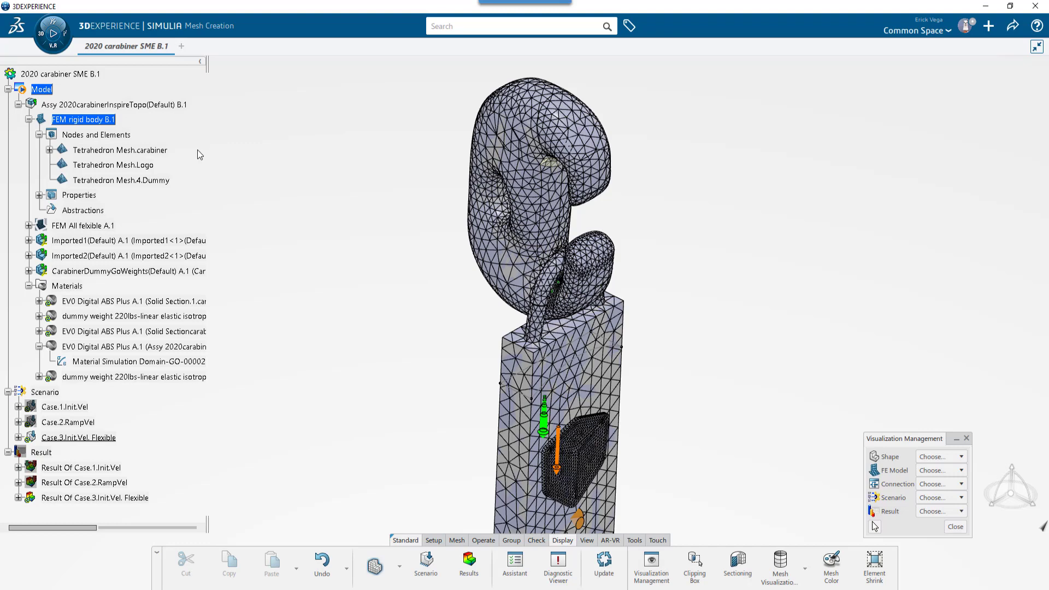
click(112, 164)
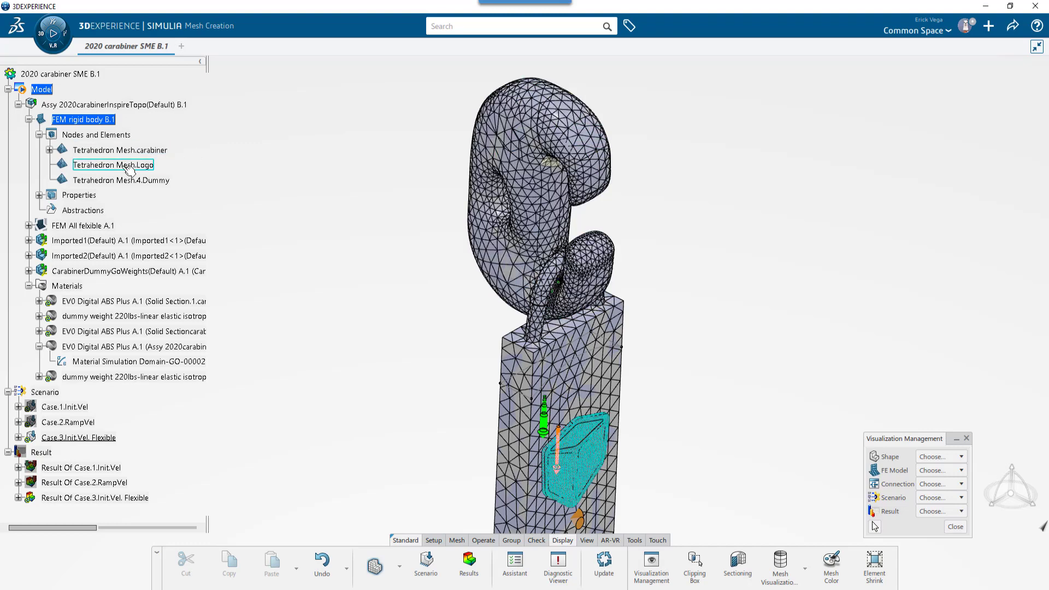
click(121, 180)
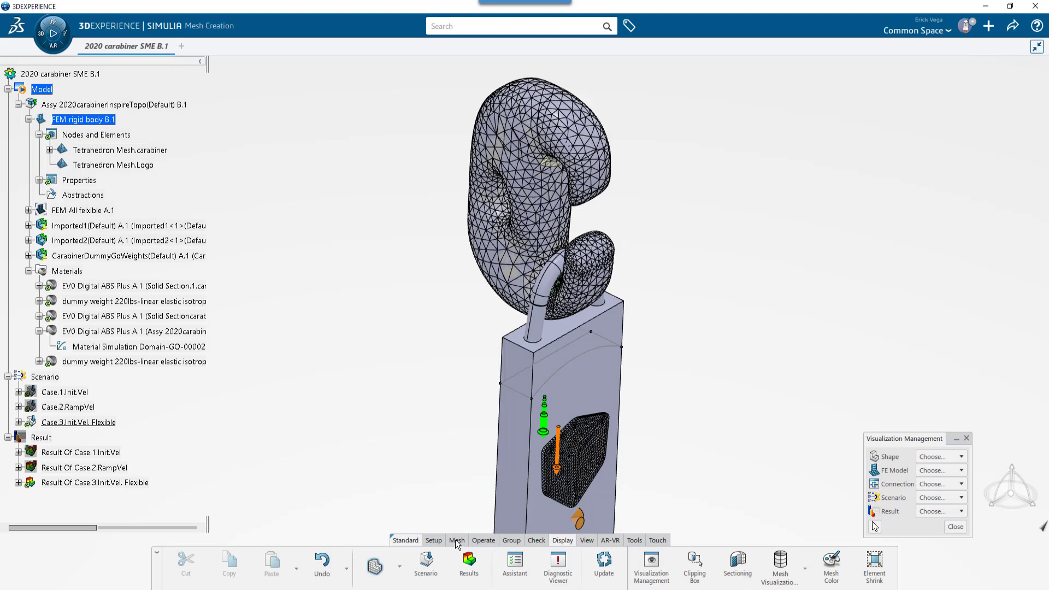
- Create a tetrahedron mesh on the block PartBody, initialised from its geometry
click(456, 540)
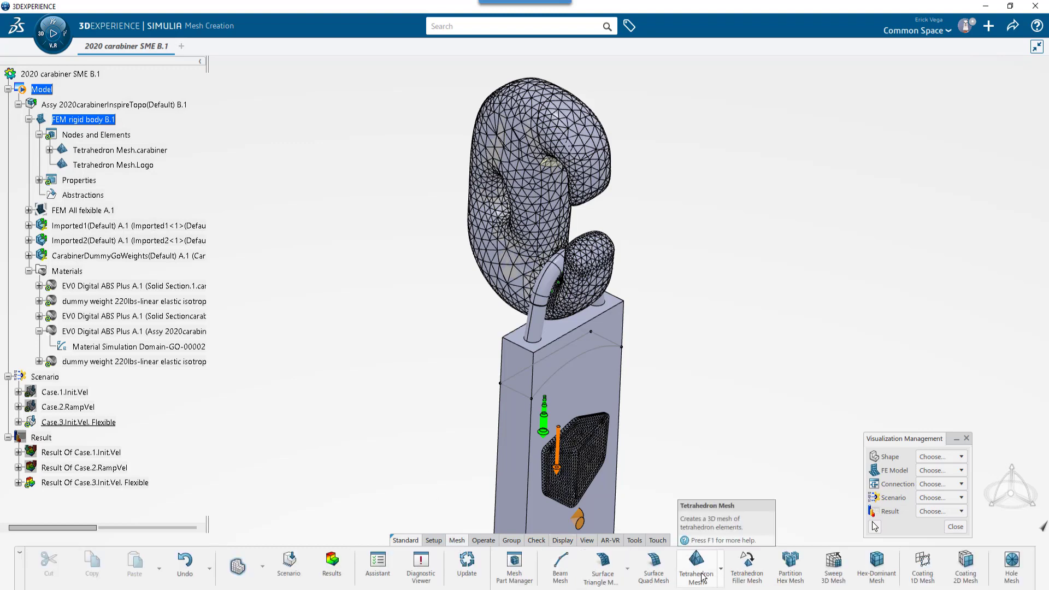
click(696, 565)
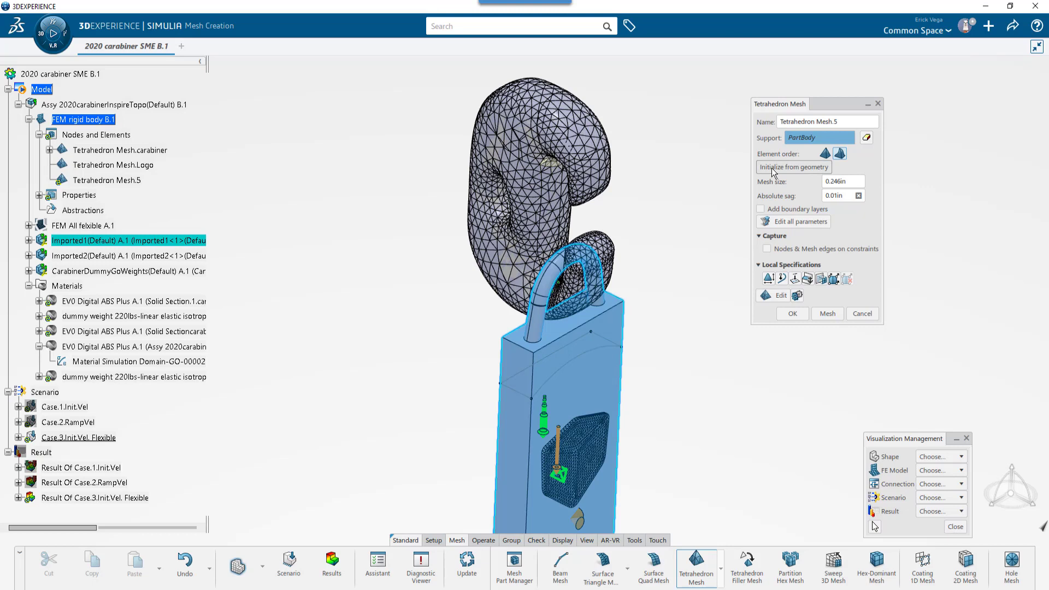
mouse_move(773, 171)
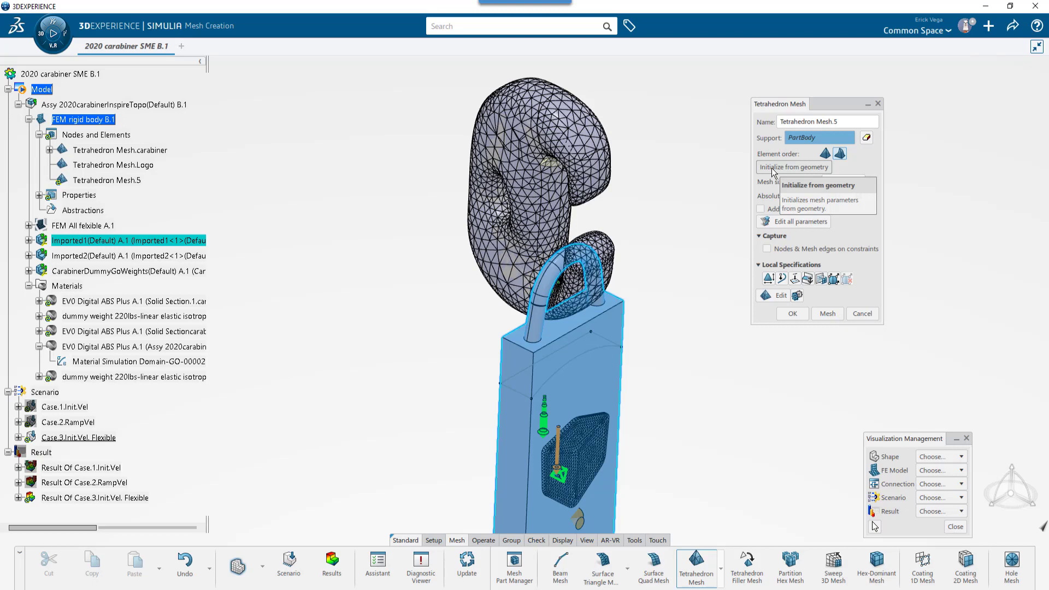
click(794, 167)
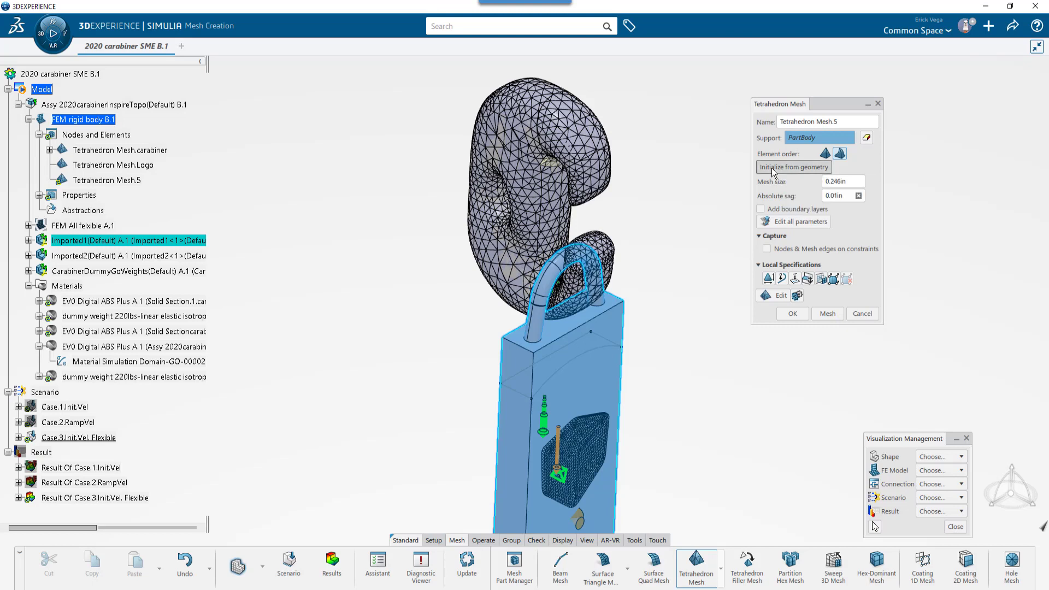
click(839, 180)
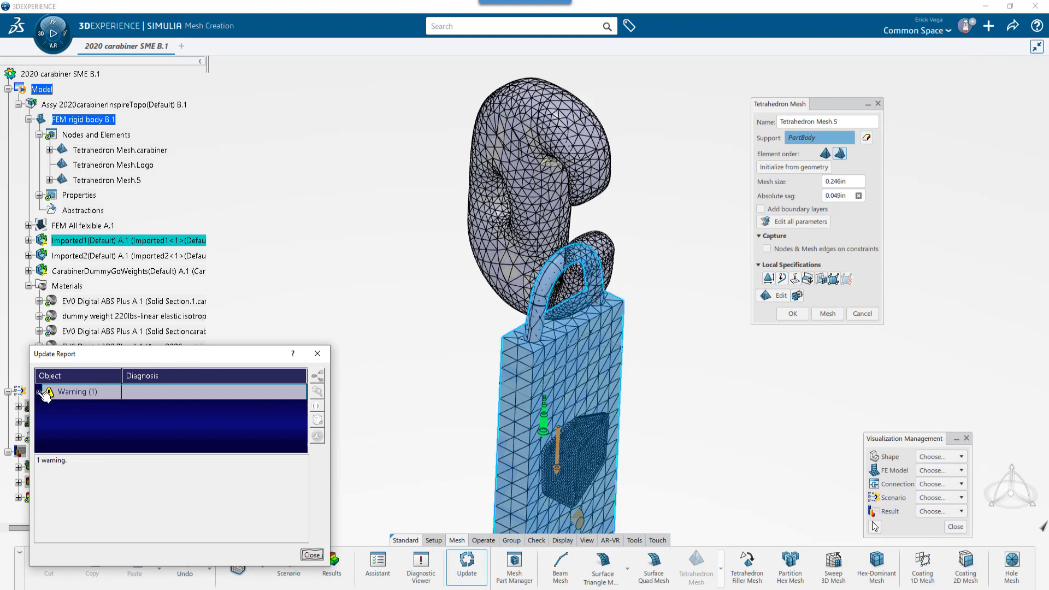
- Review the straightened boundary edges warning in the Update Report and dismiss it
click(41, 391)
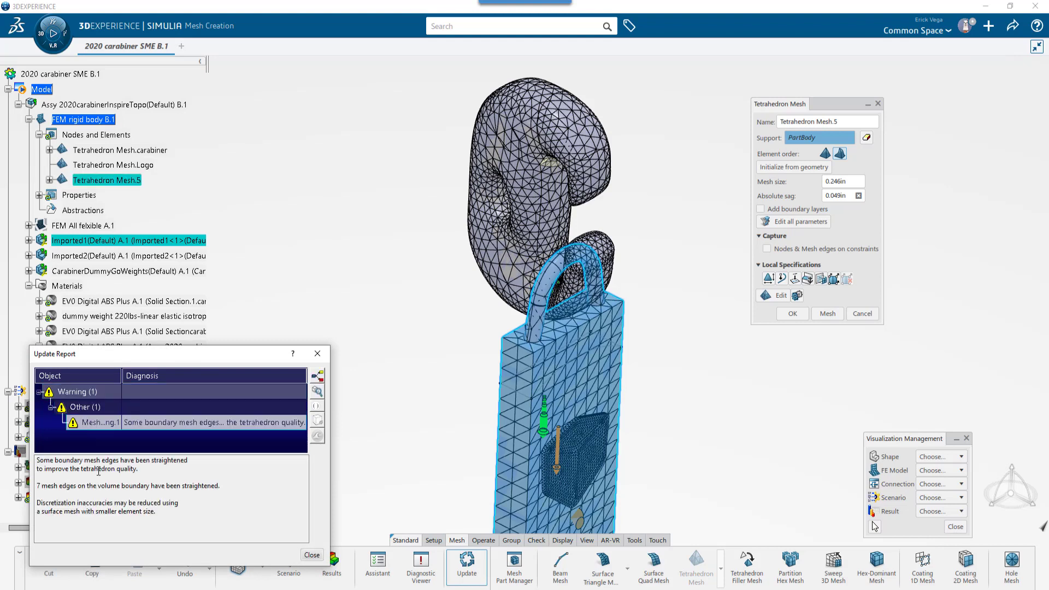
mouse_move(97, 486)
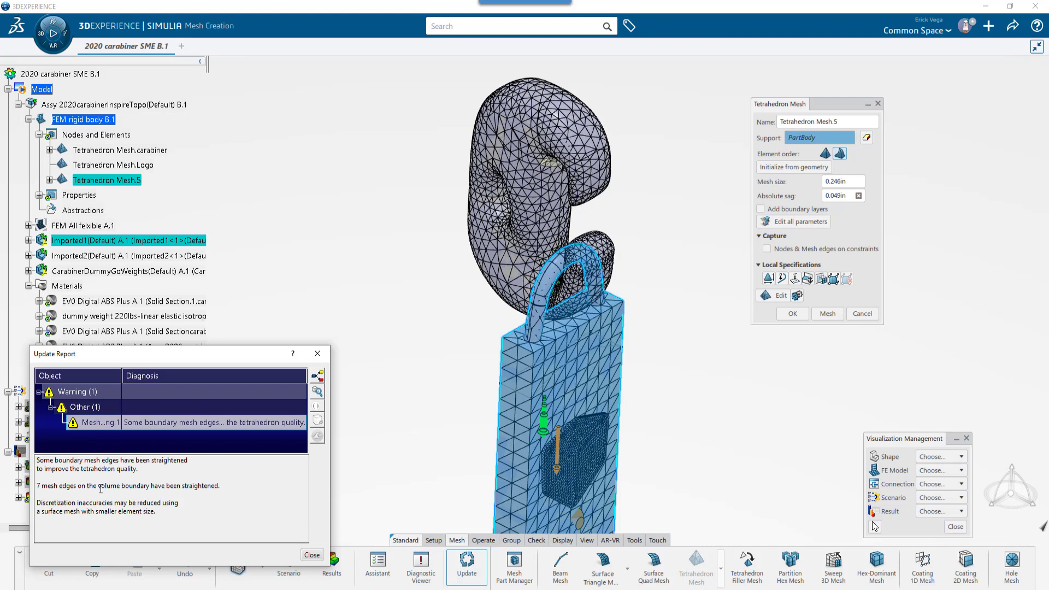
mouse_move(298, 399)
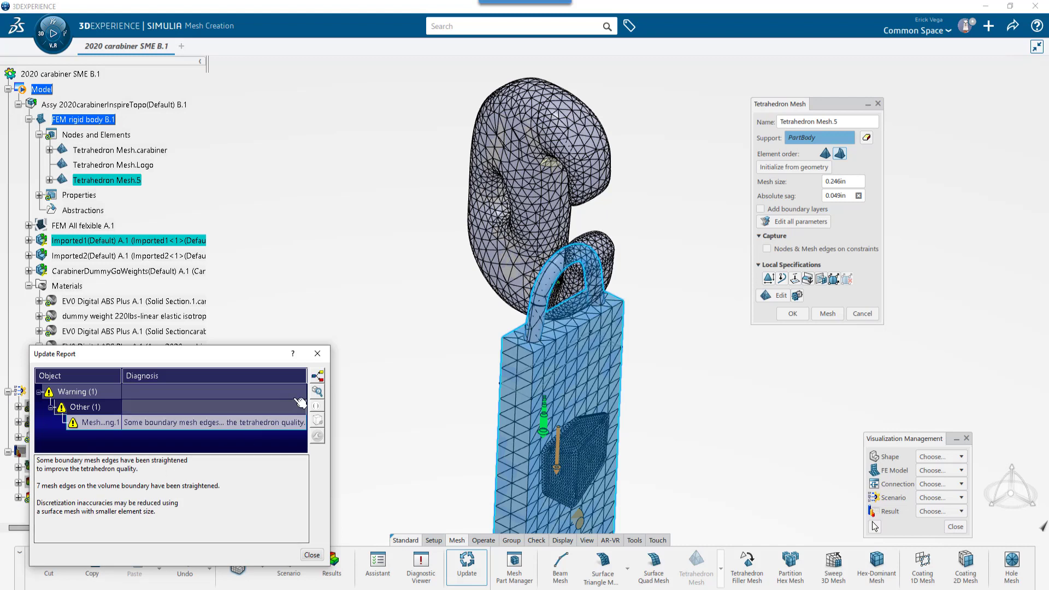
mouse_move(316, 391)
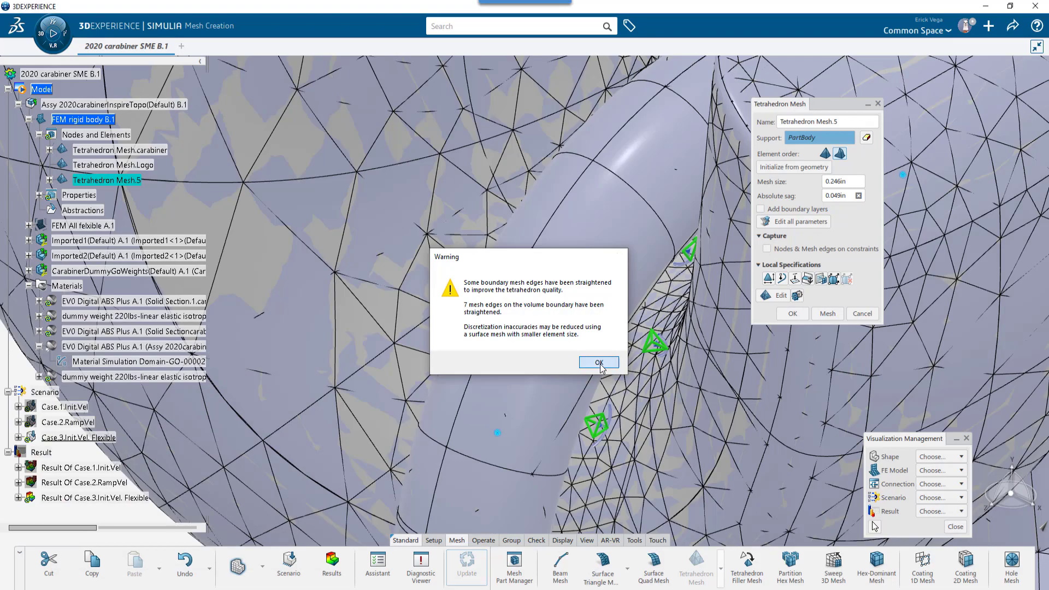
click(598, 363)
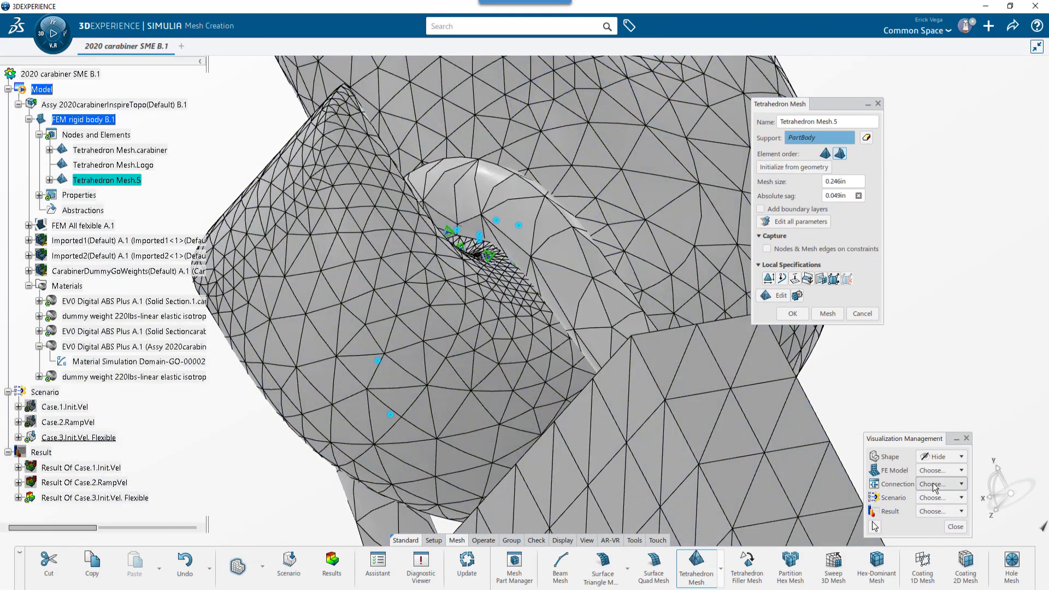
- Set Tetrahedron Mesh.5's absolute sag to 0.01in and remesh the block
click(960, 456)
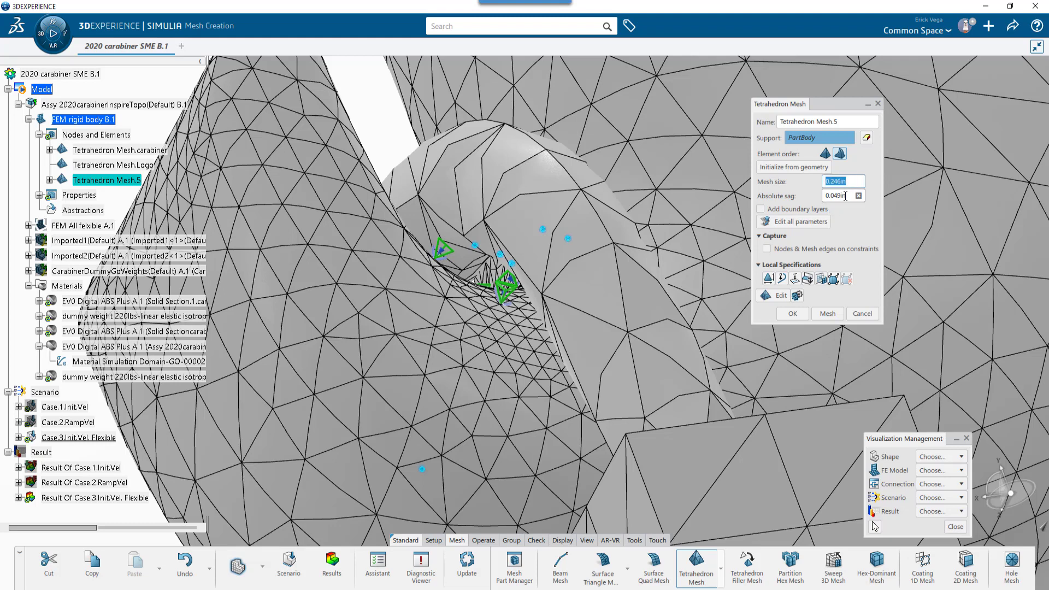
click(836, 195)
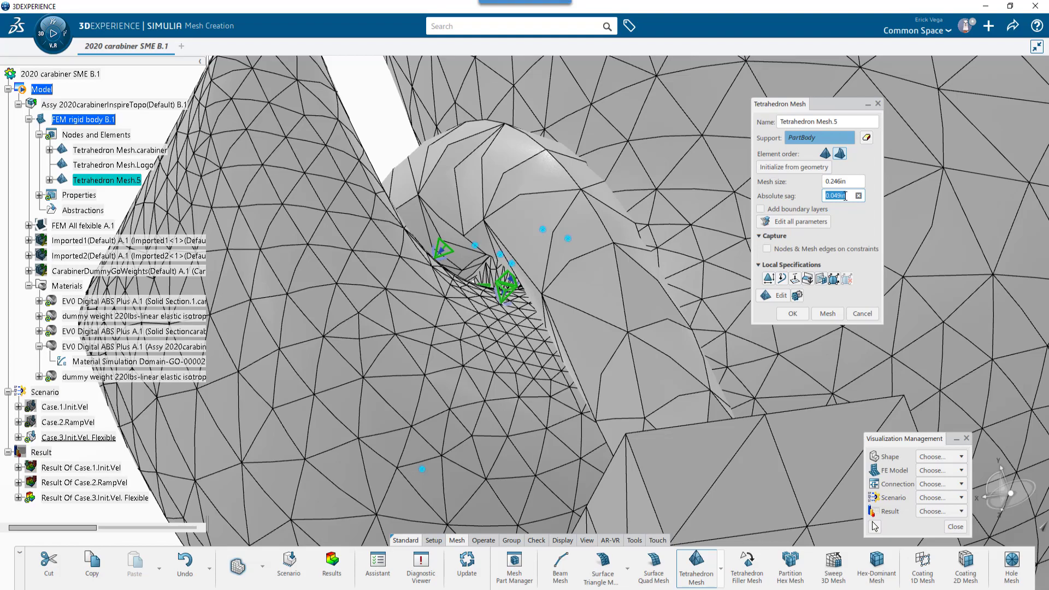
click(858, 195)
text(0.01)
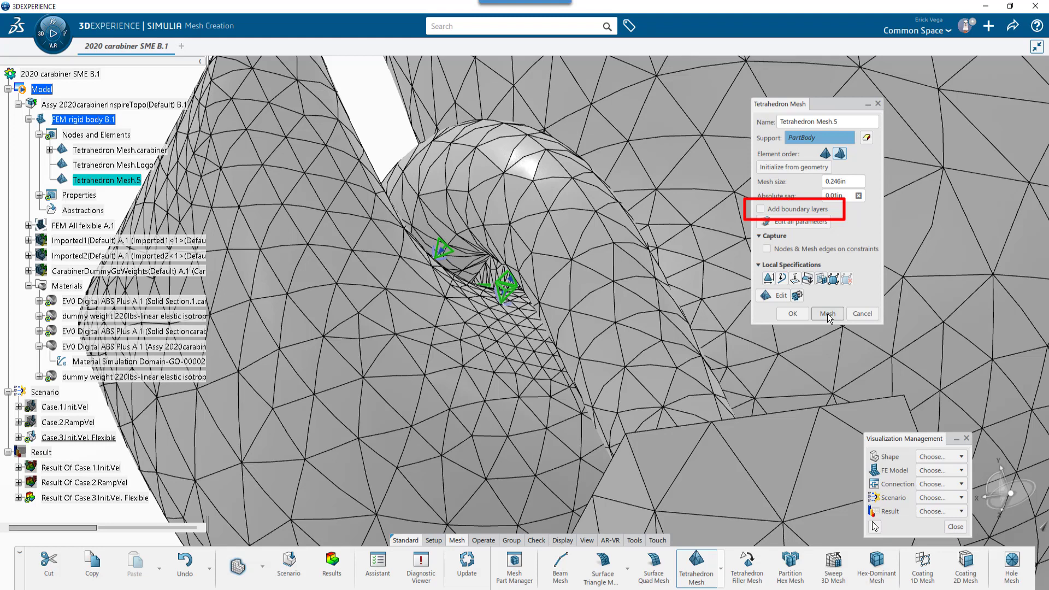
mouse_move(833, 279)
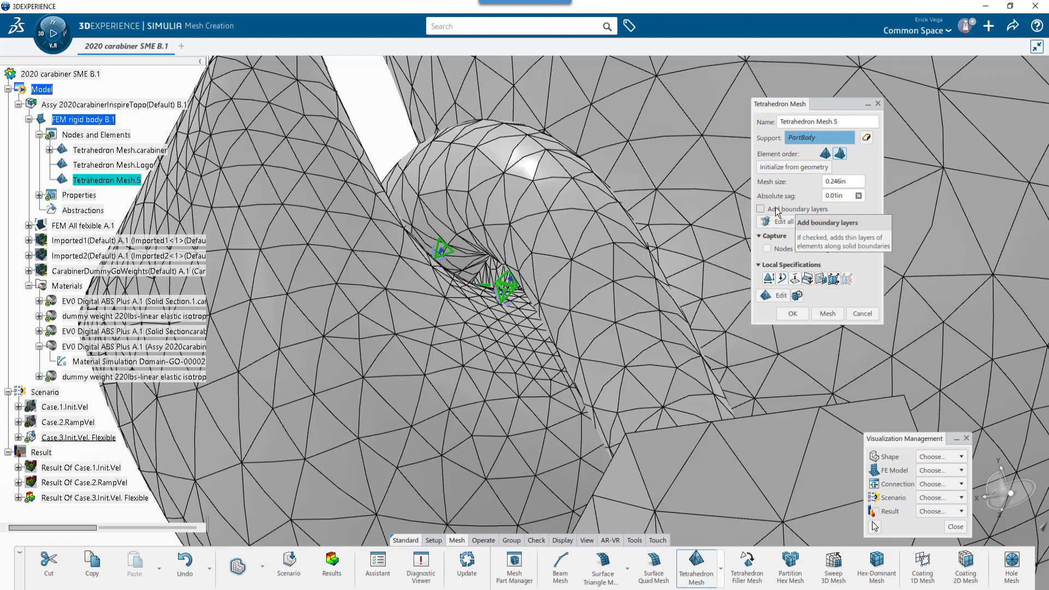
- Add two uniform boundary layers of 0.05in first thickness, remesh, and section the mesh
click(760, 208)
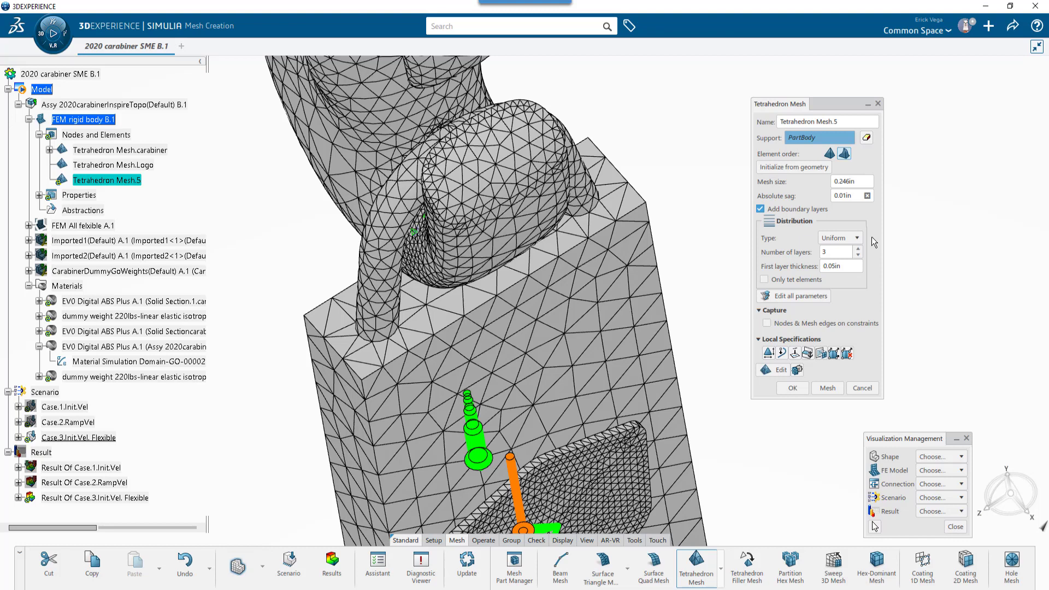
click(856, 255)
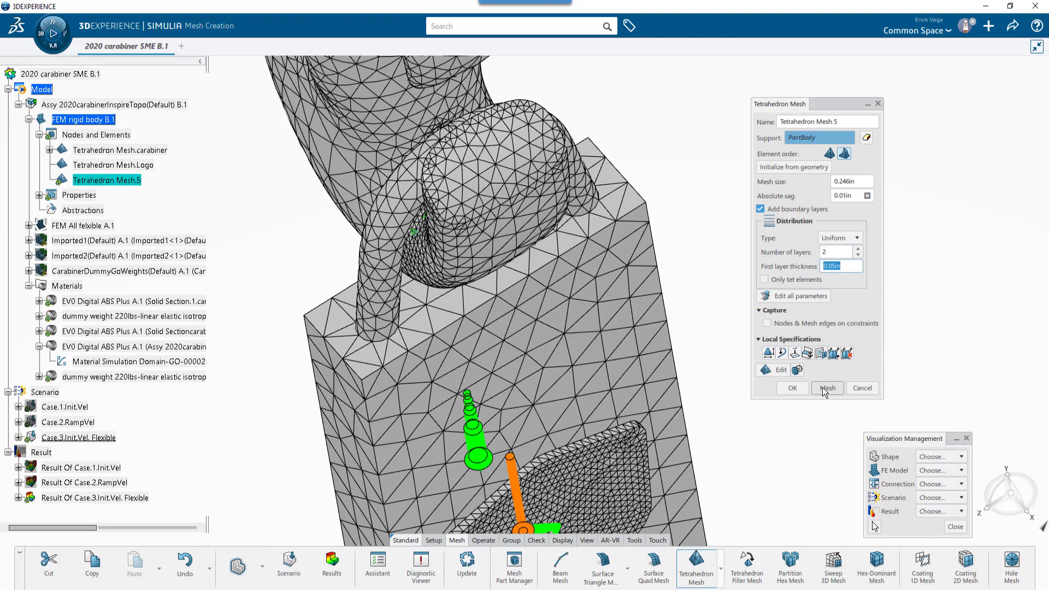
click(827, 388)
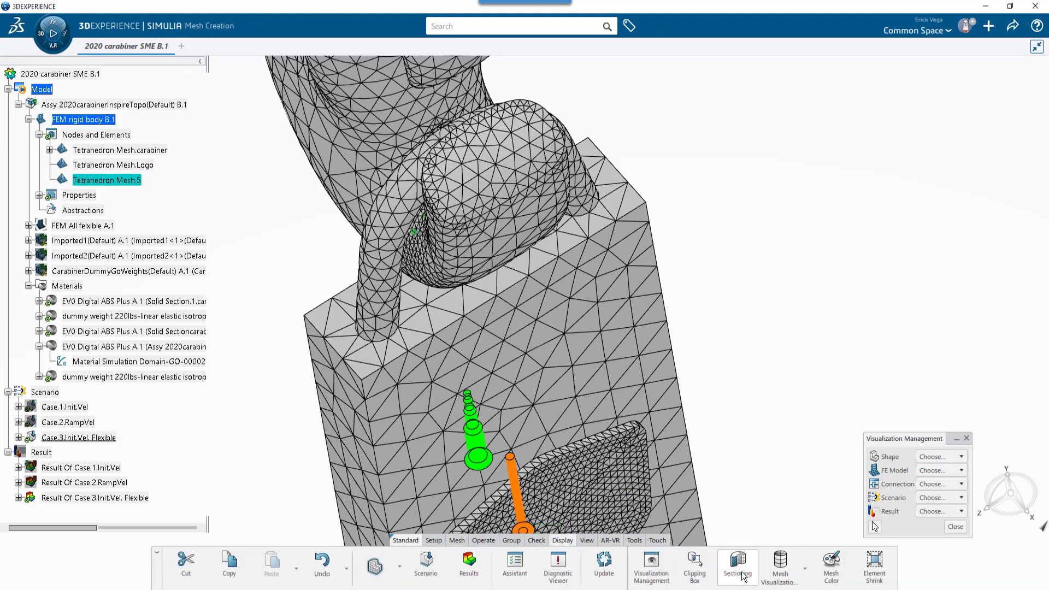
click(737, 564)
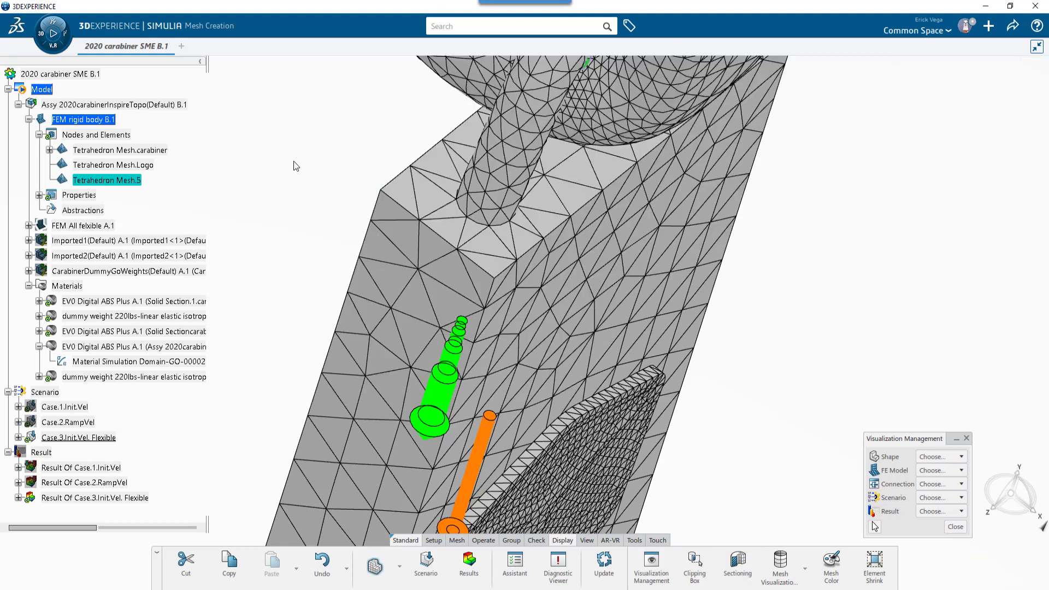
- Turn off boundary layers in Tetrahedron Mesh.5 and review the All Parameters panel
double_click(106, 181)
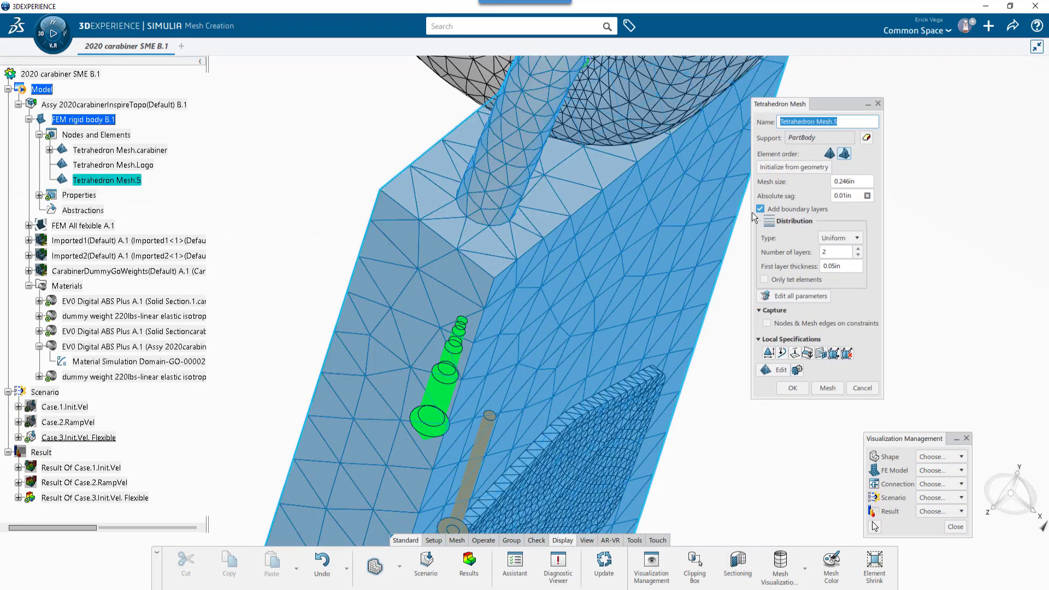
click(760, 209)
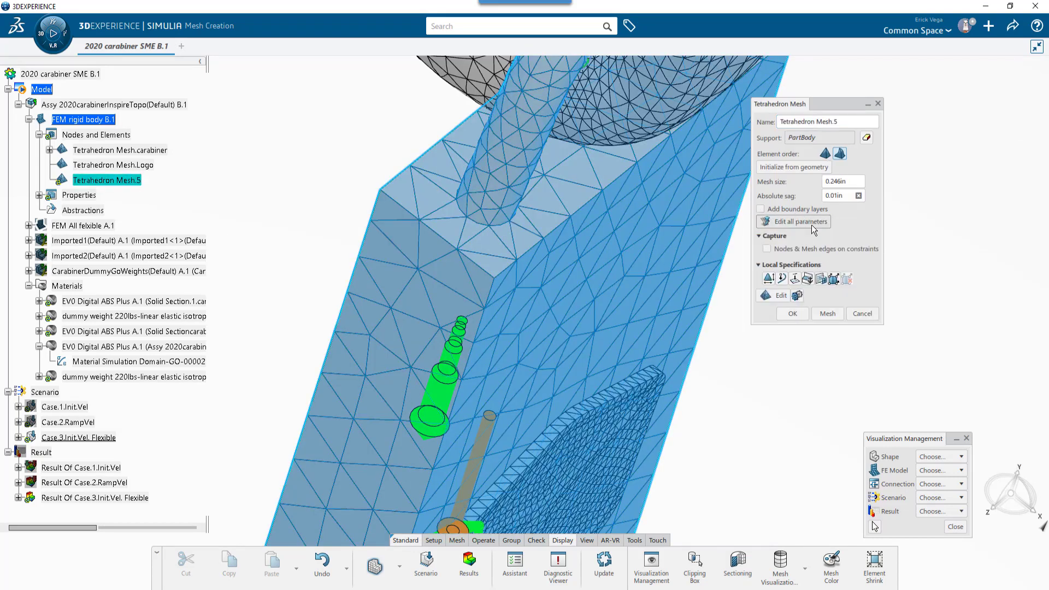
mouse_move(816, 224)
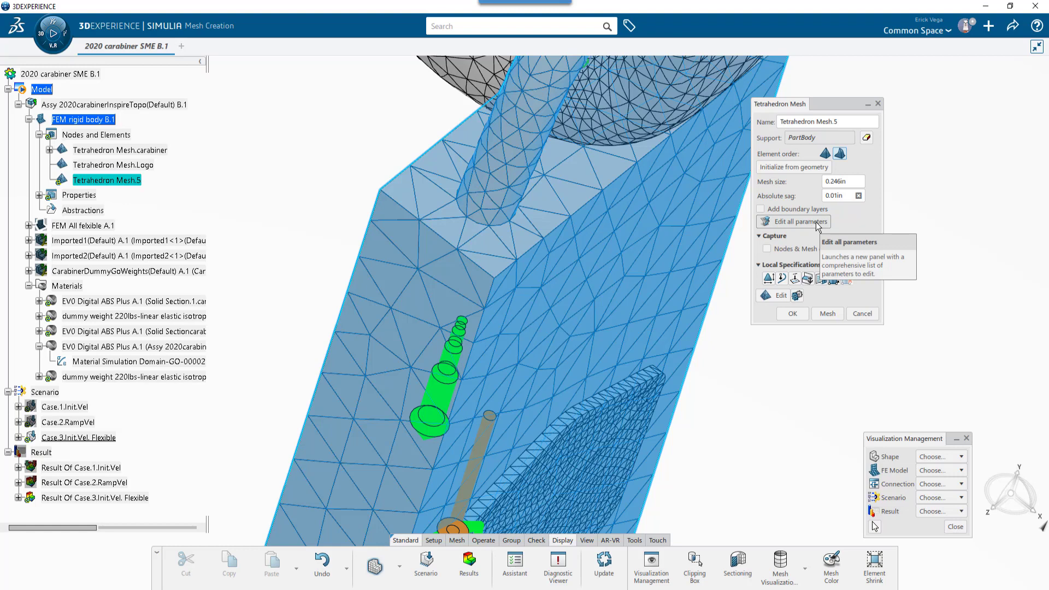
click(793, 221)
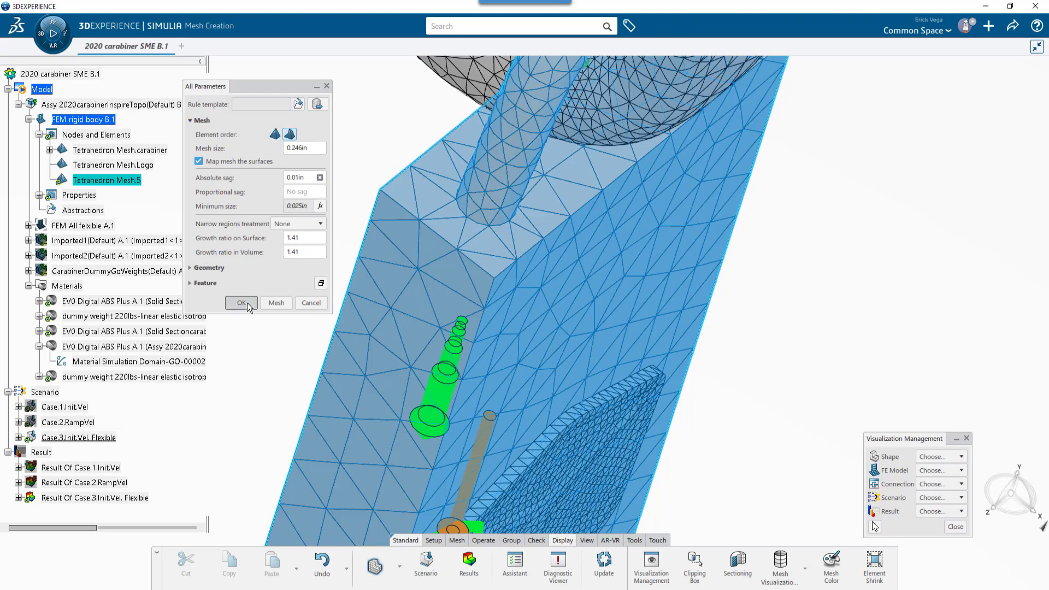
click(241, 303)
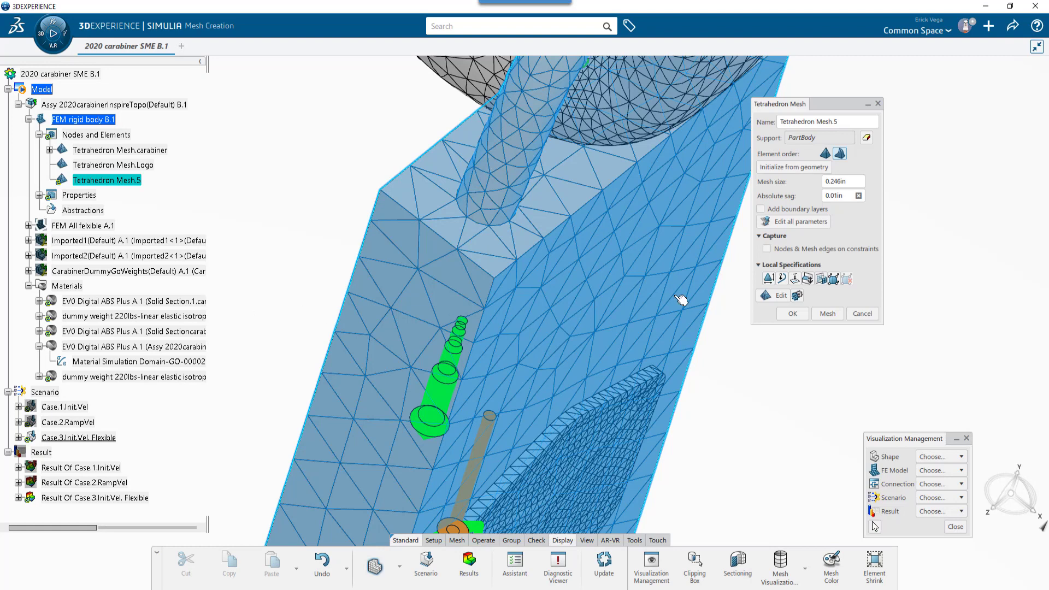
mouse_move(783, 254)
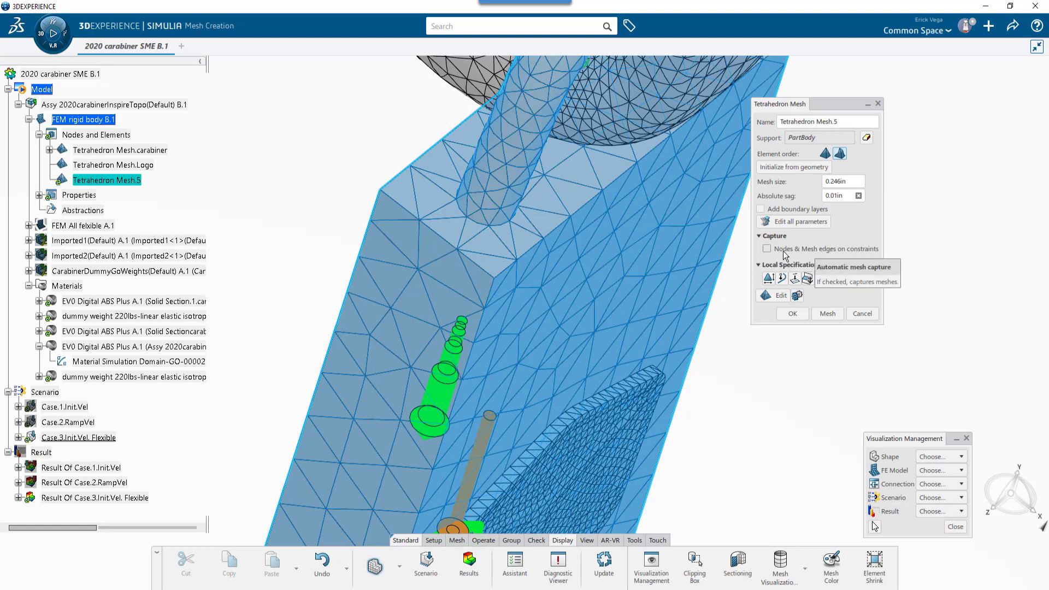
click(766, 249)
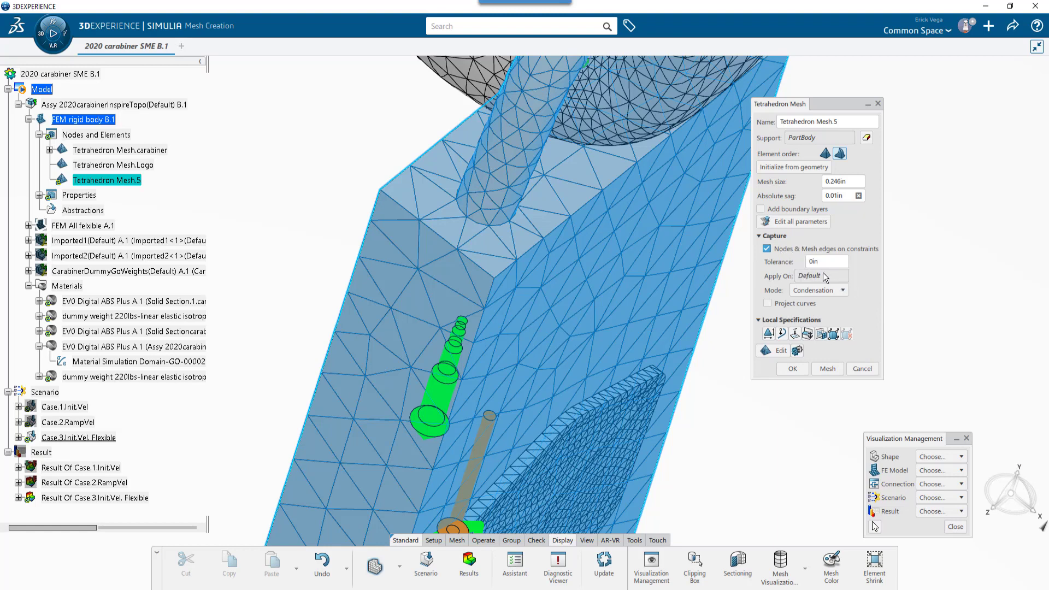
click(113, 165)
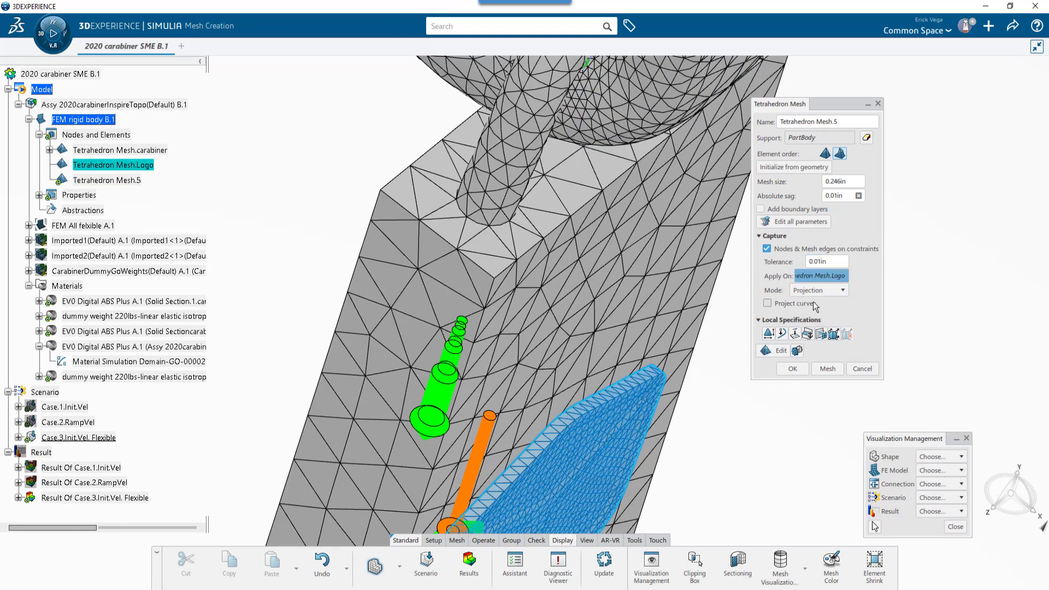
click(767, 304)
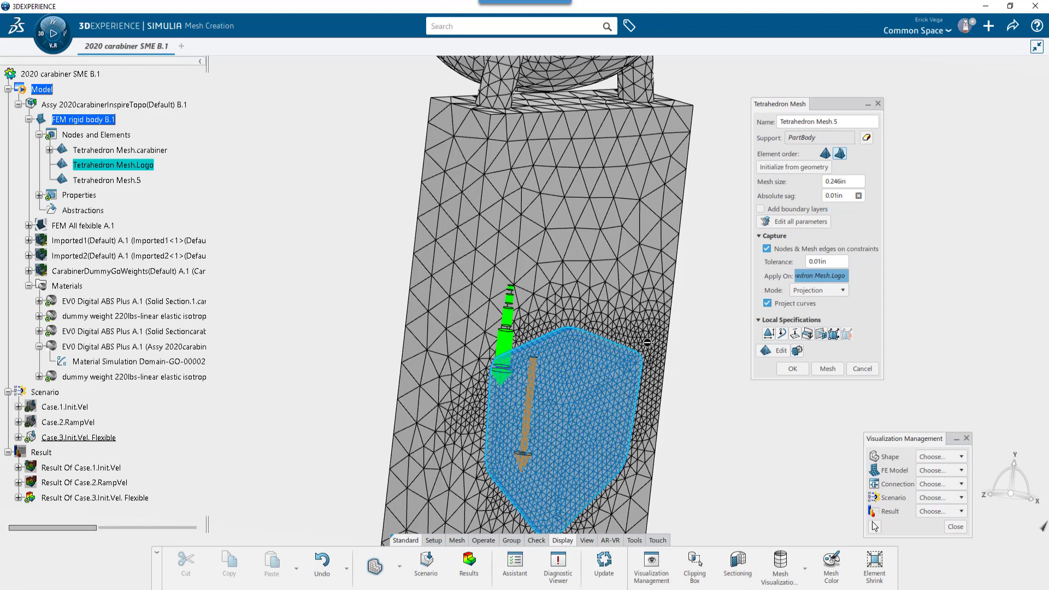
click(767, 249)
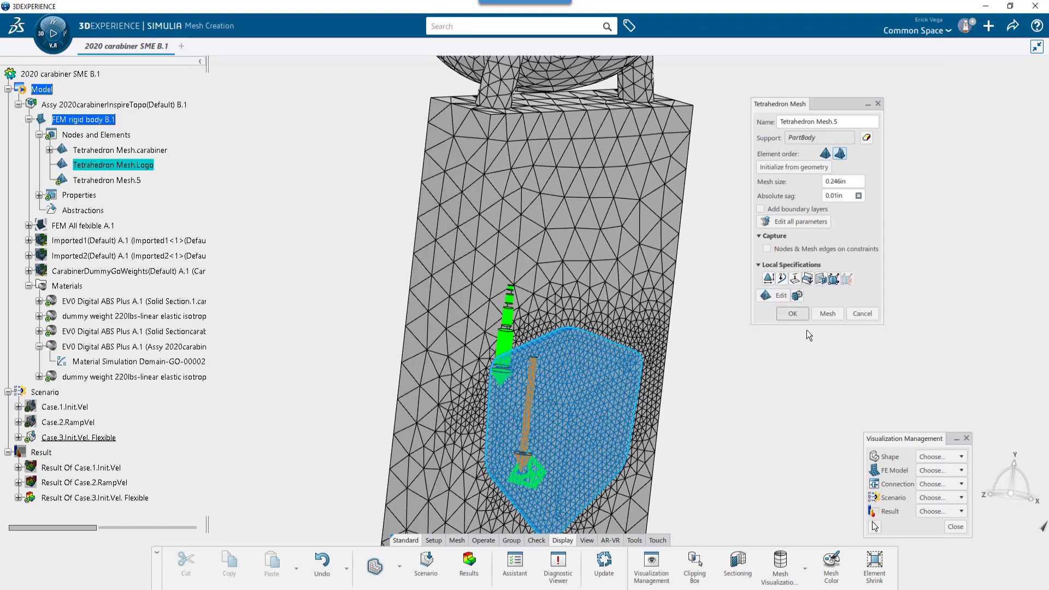
click(827, 313)
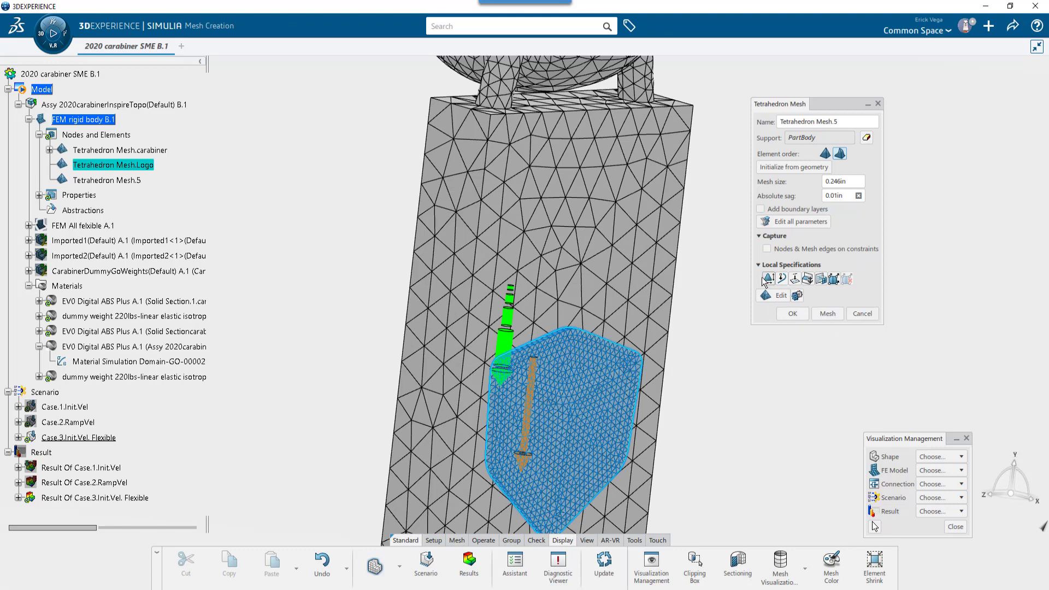
mouse_move(768, 279)
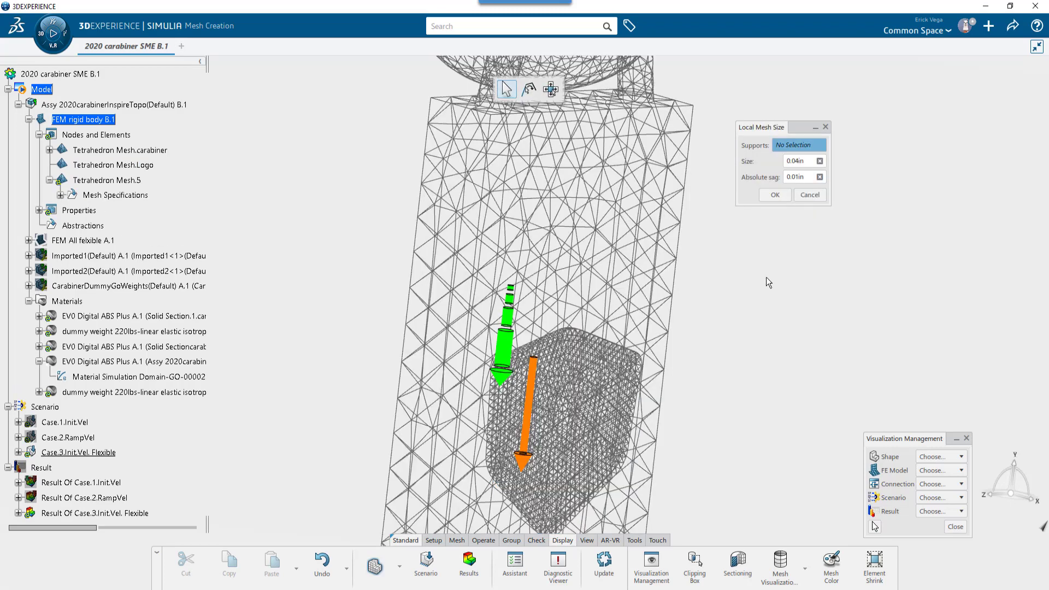
- Show geometry shapes, apply a 0.04in local mesh size to one face, and remesh
click(960, 456)
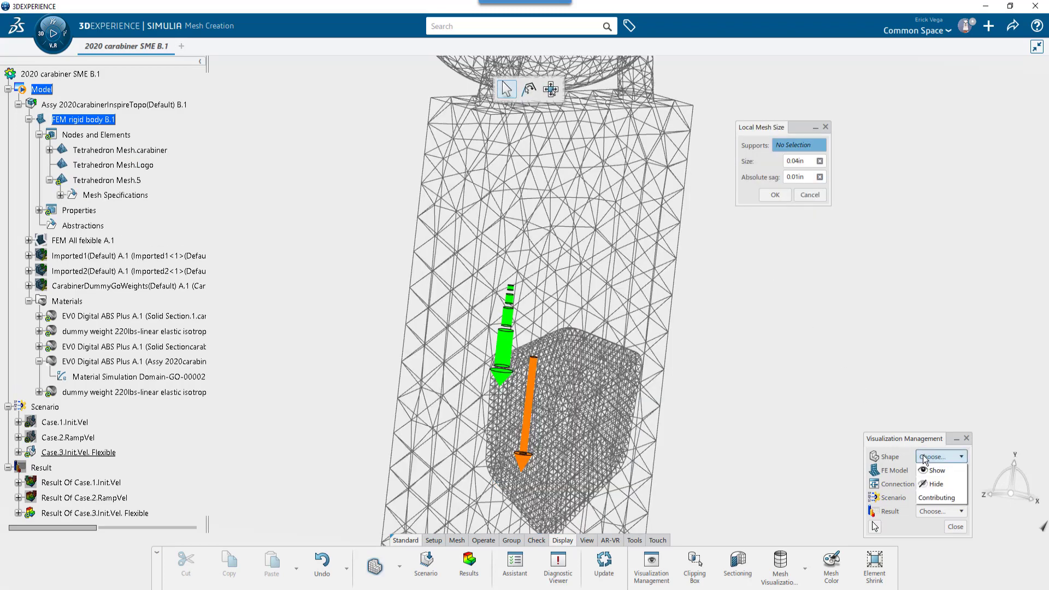
click(935, 470)
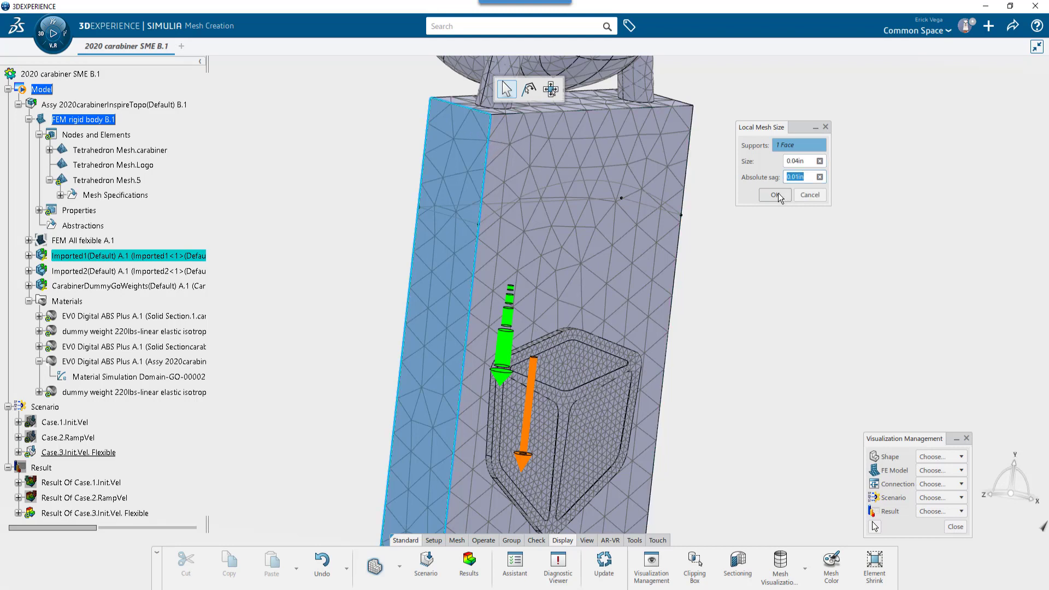
click(775, 194)
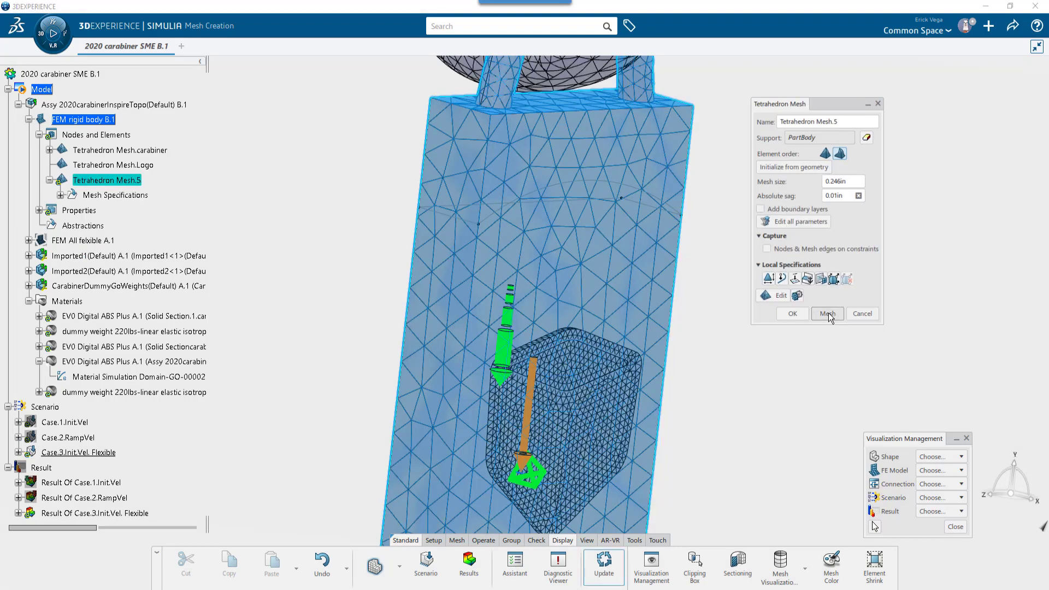
click(826, 313)
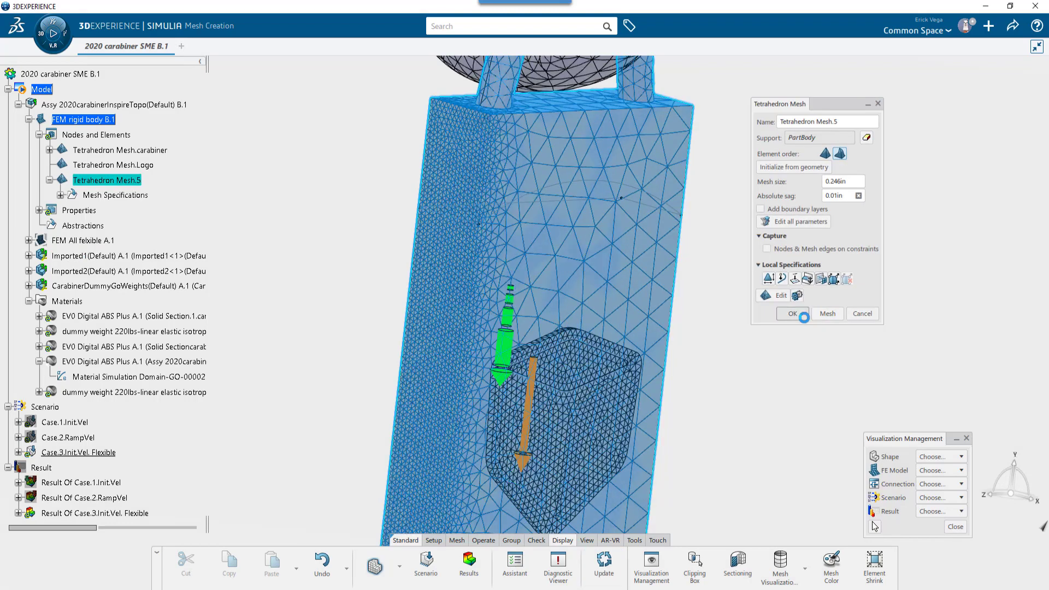
click(792, 313)
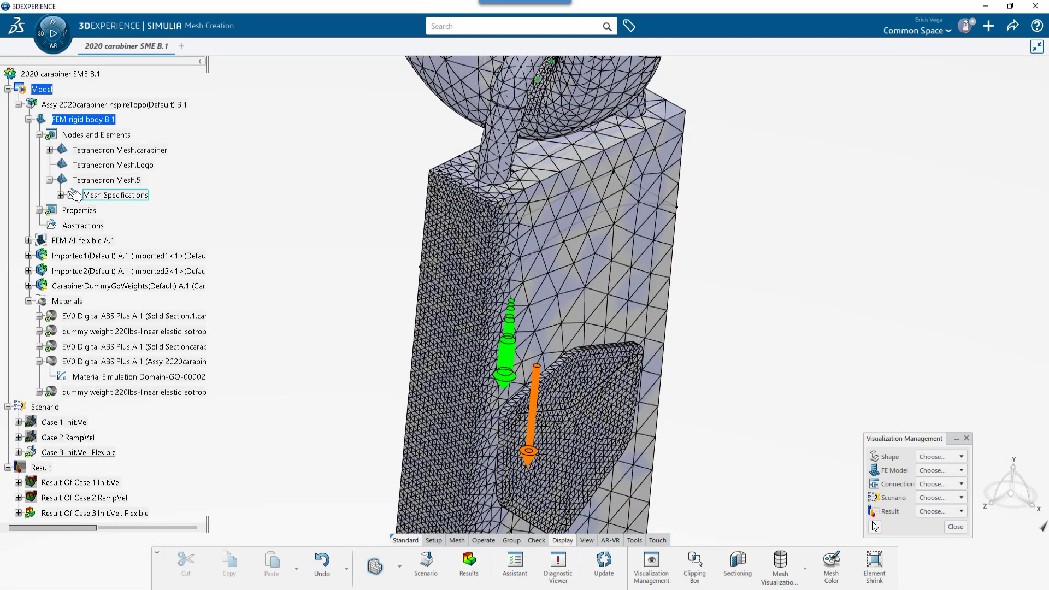
- Inspect Local Mesh Size.1 in the tree and reopen the Tetrahedron Mesh.5 editor
click(60, 195)
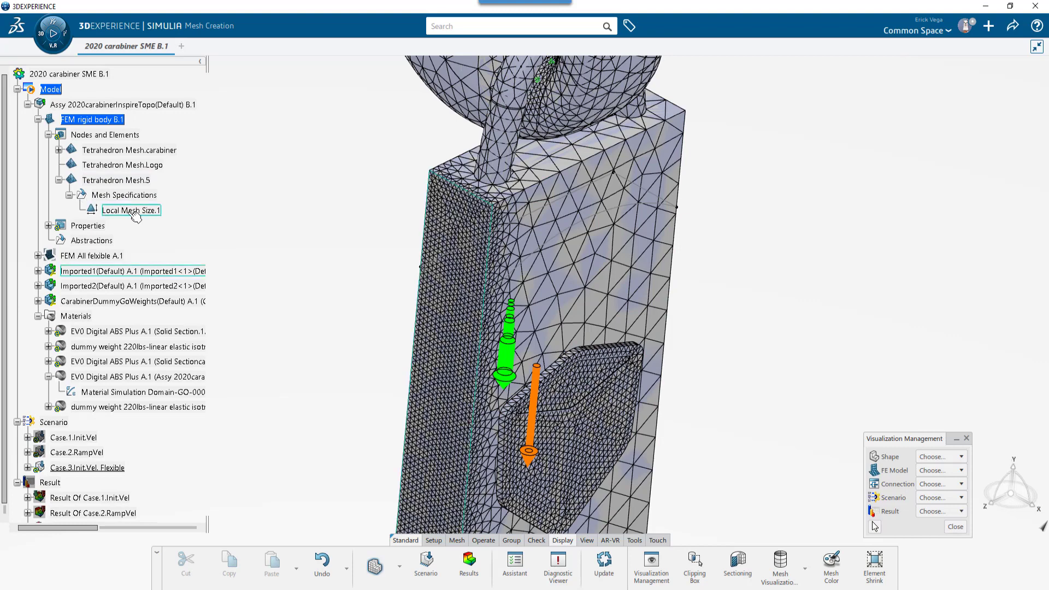
mouse_move(132, 213)
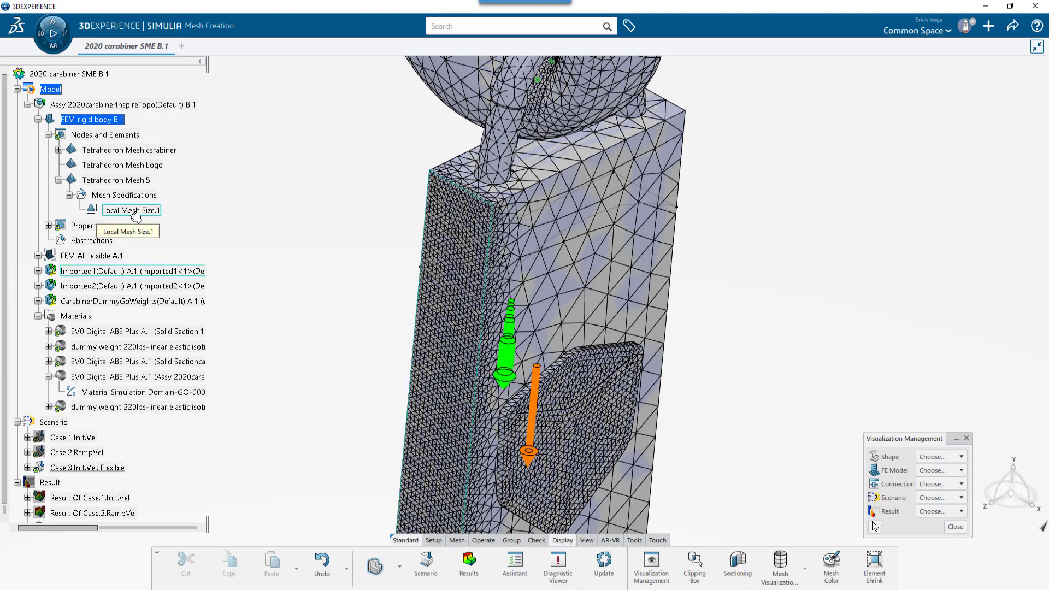
click(131, 211)
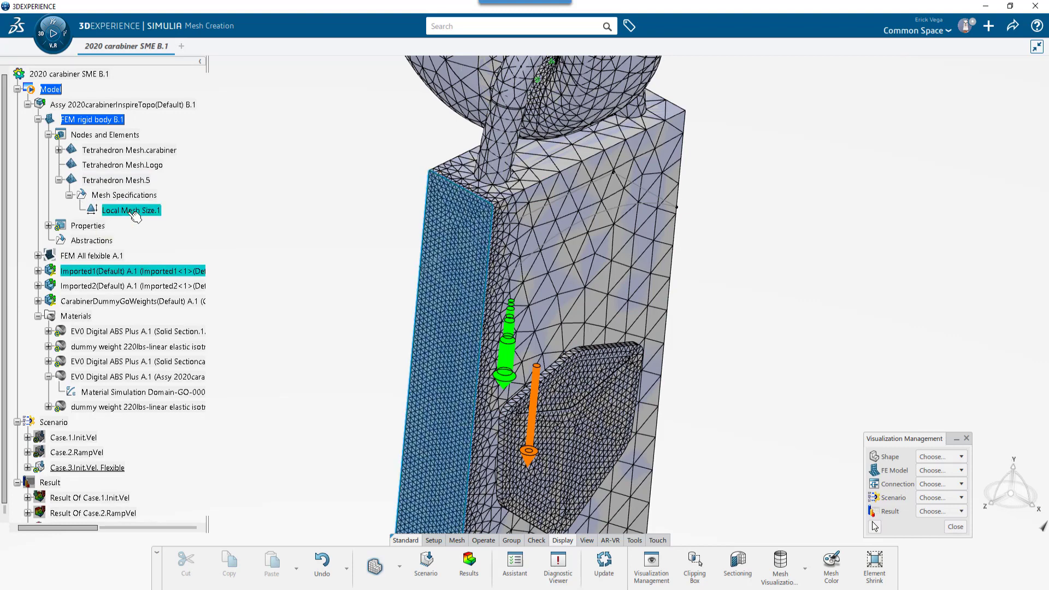
double_click(129, 210)
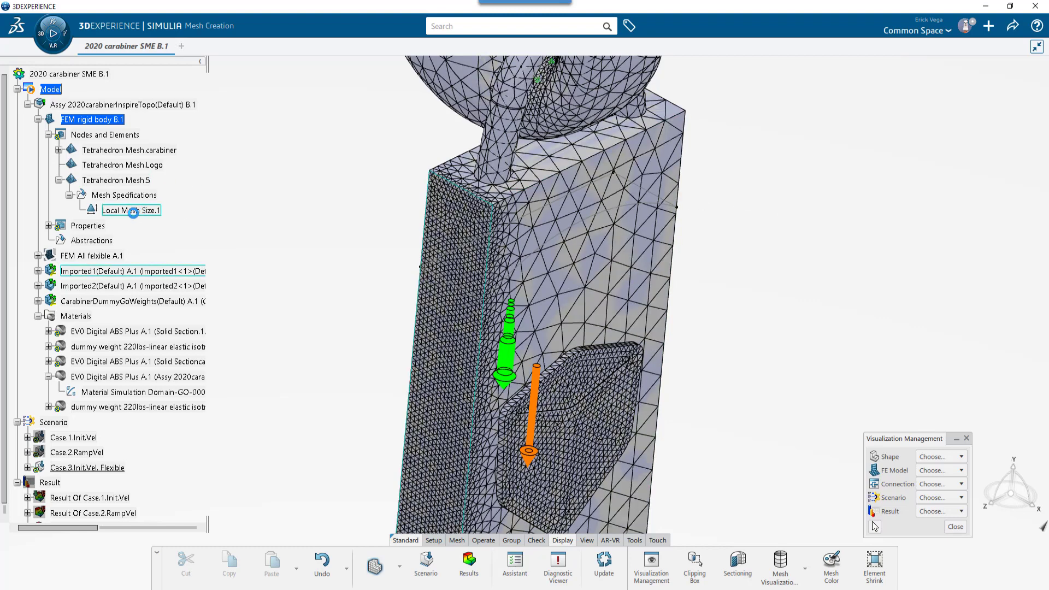
double_click(116, 180)
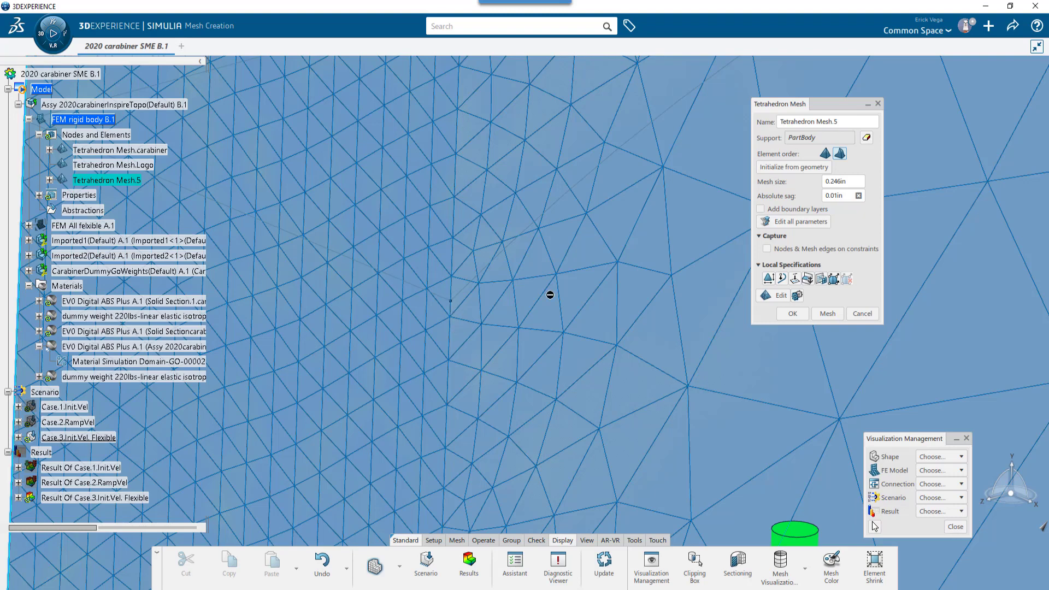
mouse_move(782, 278)
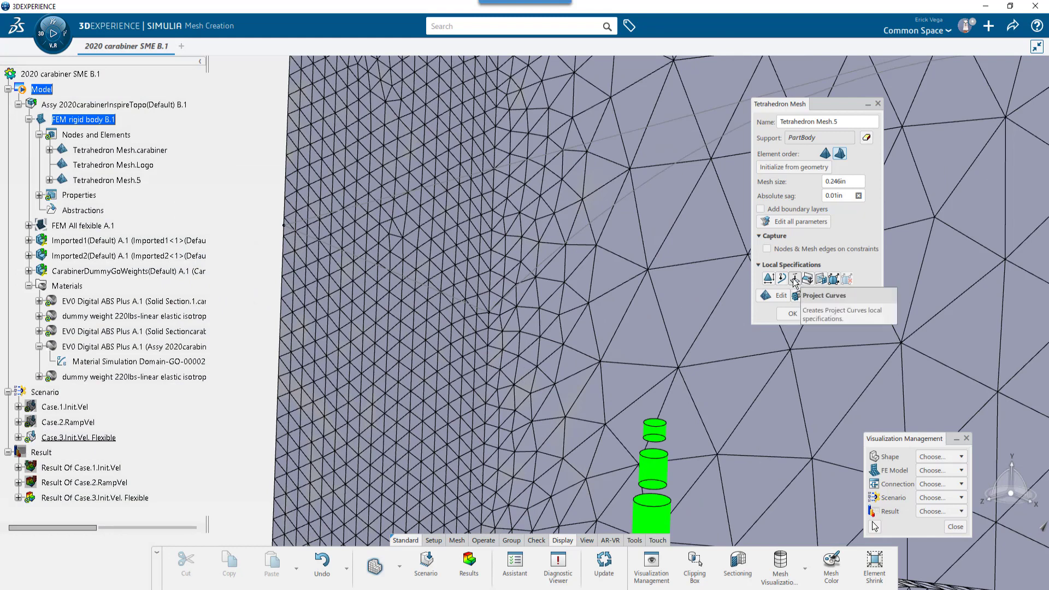
- Project four block edges into the mesh with 0.1in tolerance and regenerate it
click(794, 278)
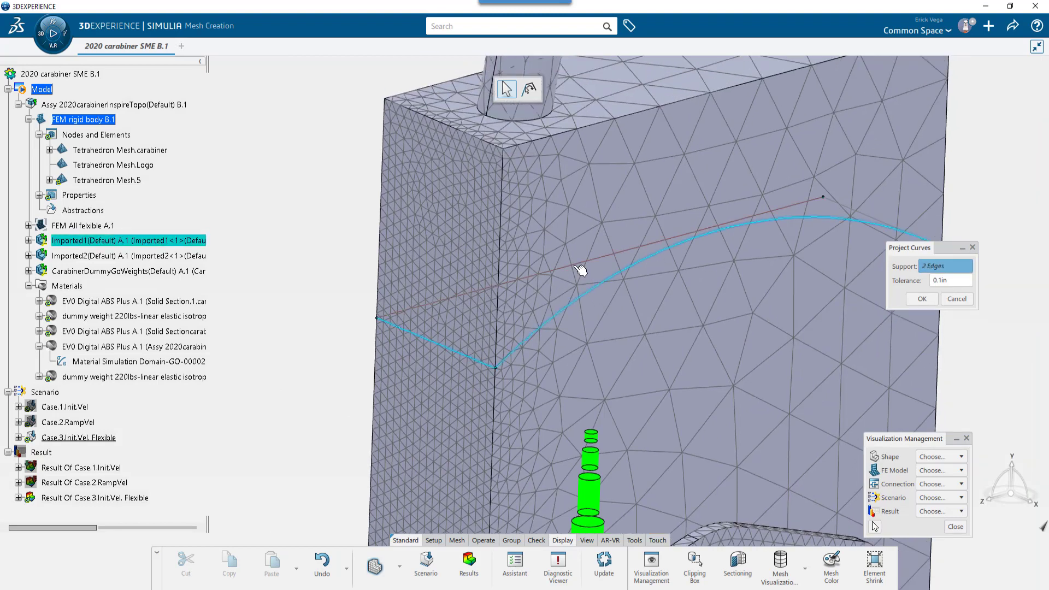
click(572, 270)
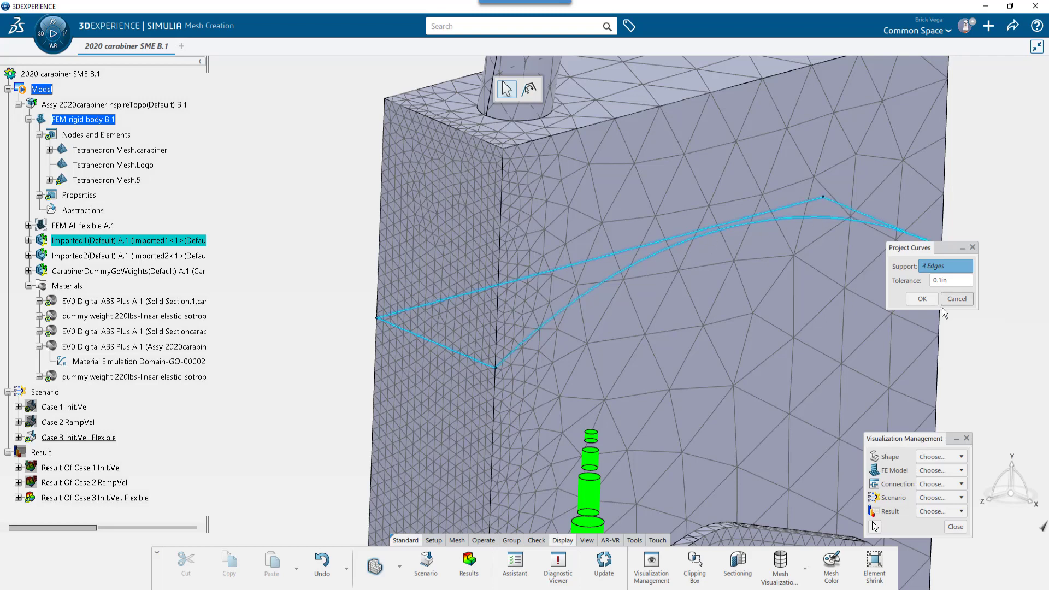
click(950, 280)
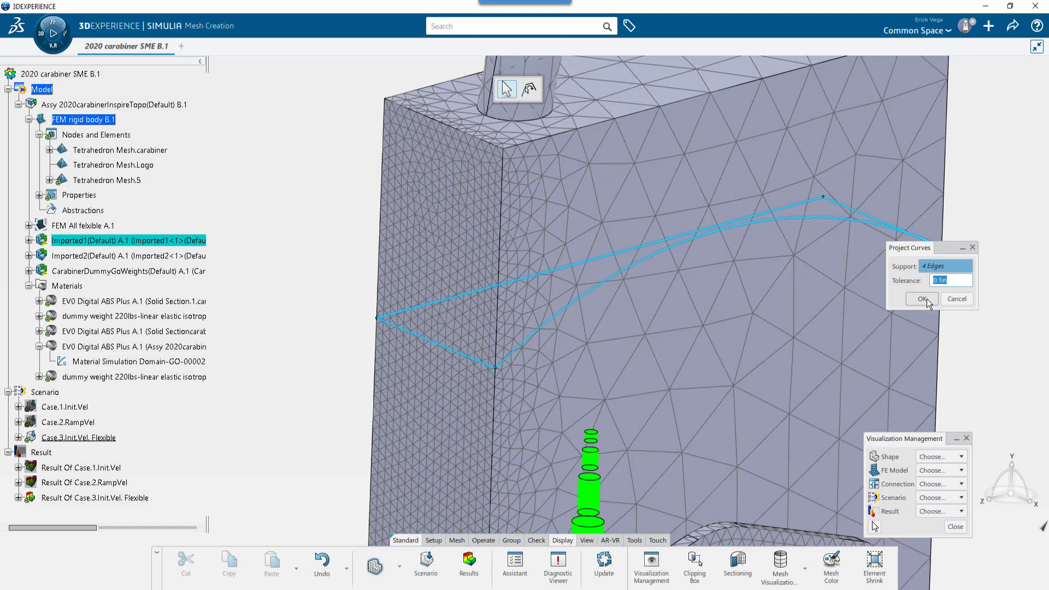
click(922, 299)
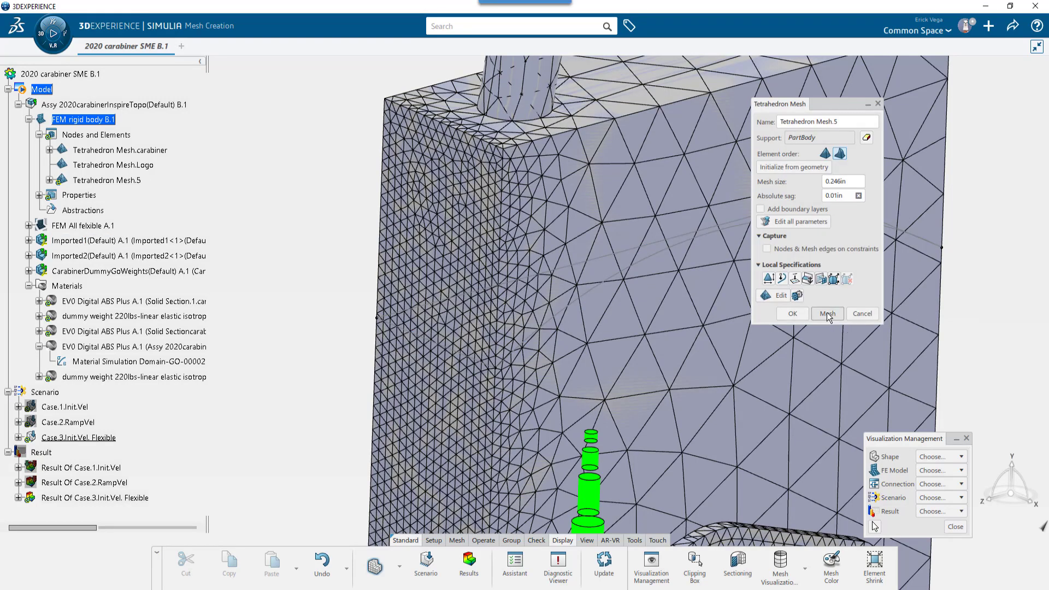
click(826, 314)
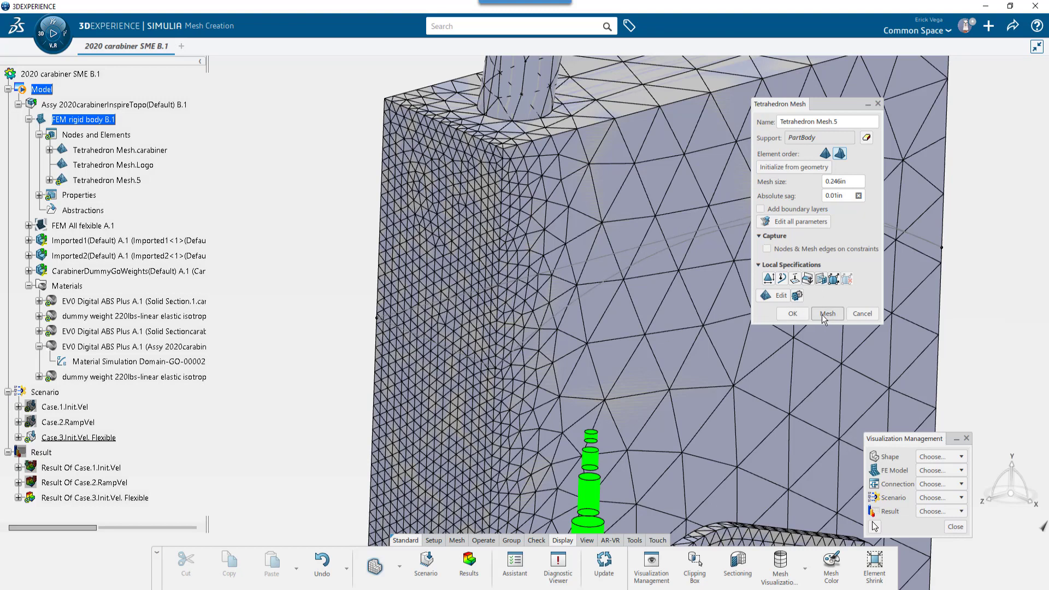
click(827, 314)
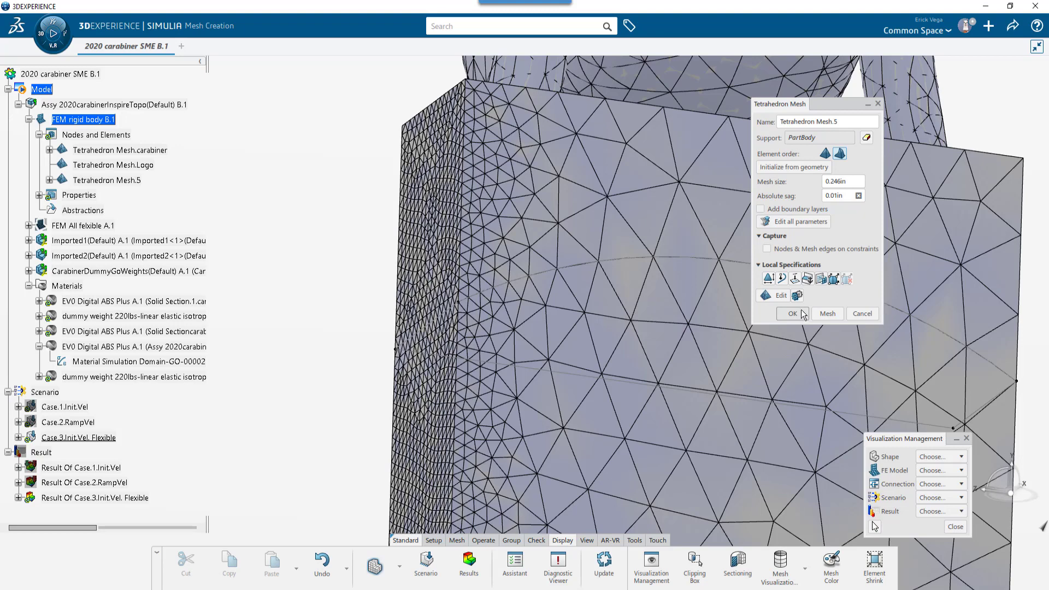
mouse_move(807, 279)
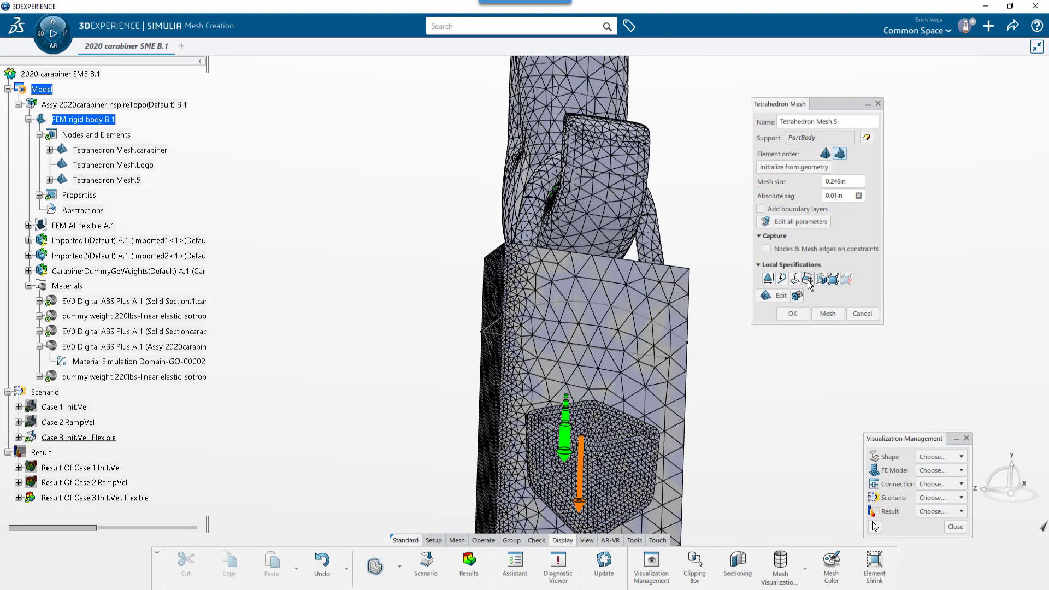
mouse_move(821, 285)
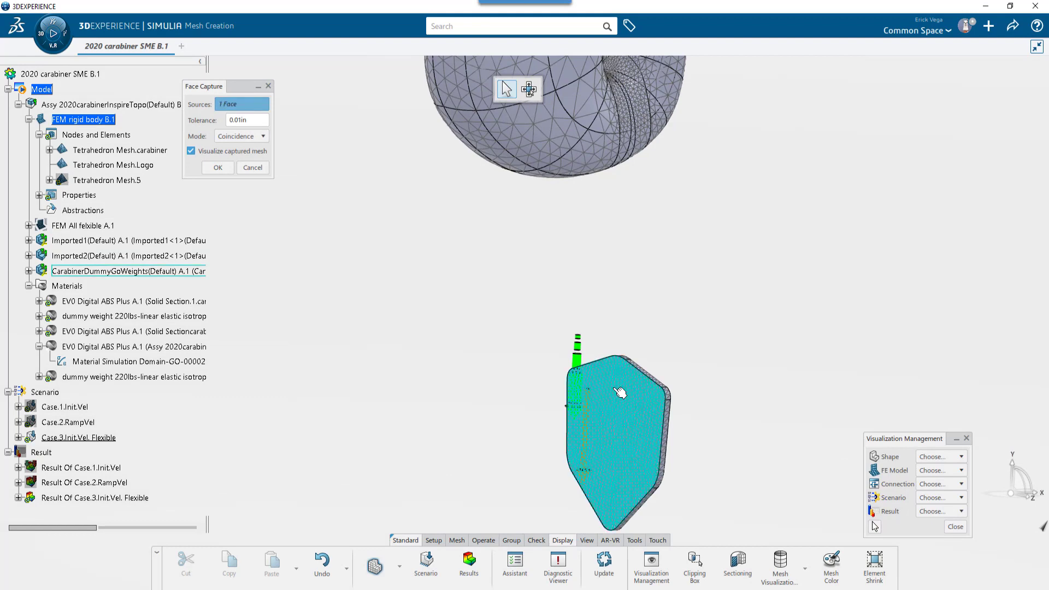
- Add Face Capture.1 on the logo face to Tetrahedron Mesh.5 and remesh
click(218, 167)
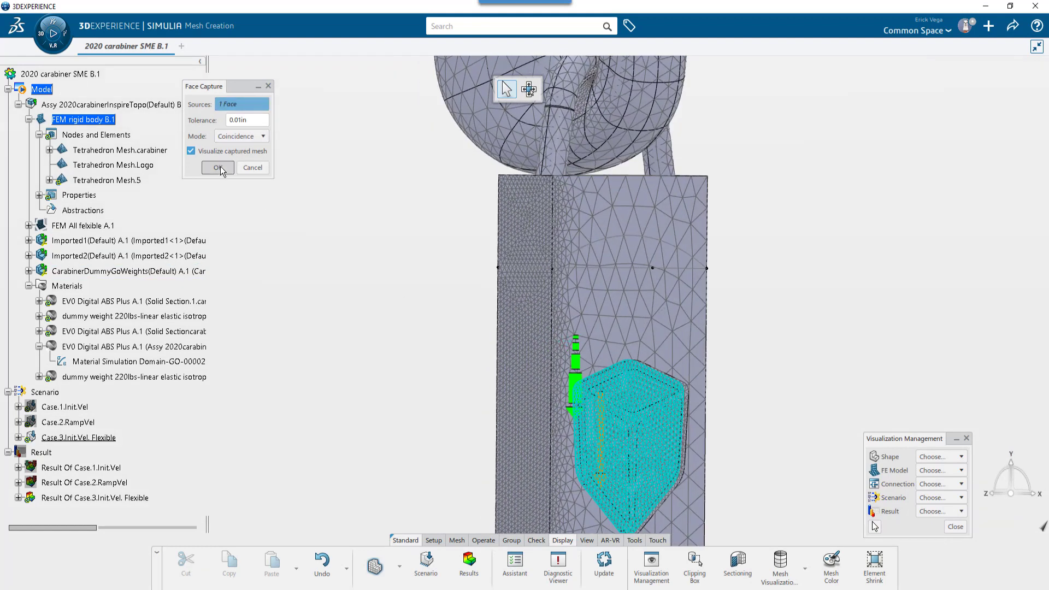
click(217, 168)
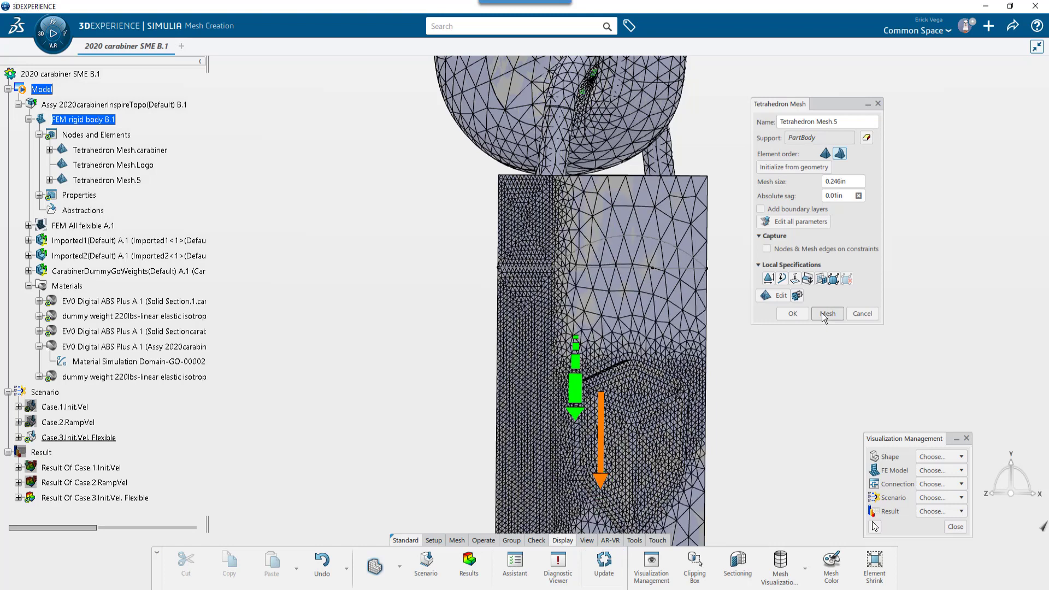
click(50, 180)
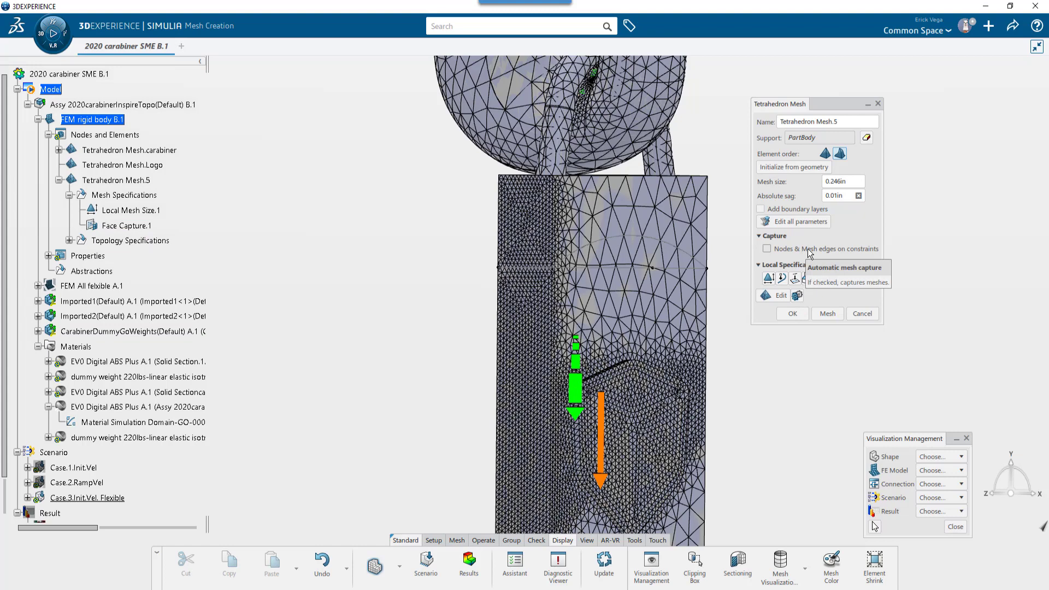
mouse_move(833, 278)
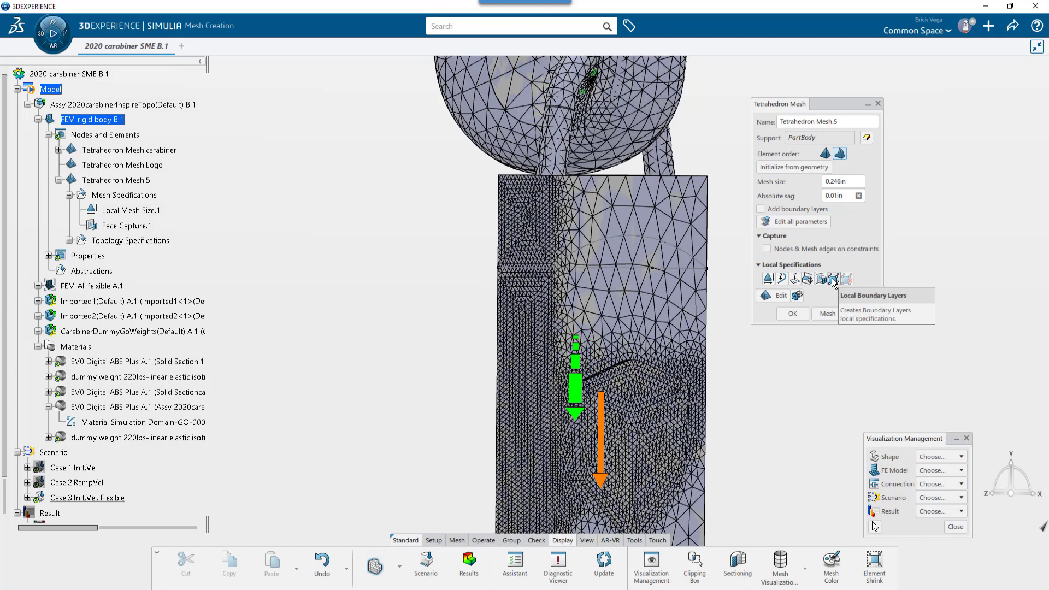
- Add Boundary Layer.1 with three 0.15in layers on the block face, then section the mesh to inspect it
click(834, 279)
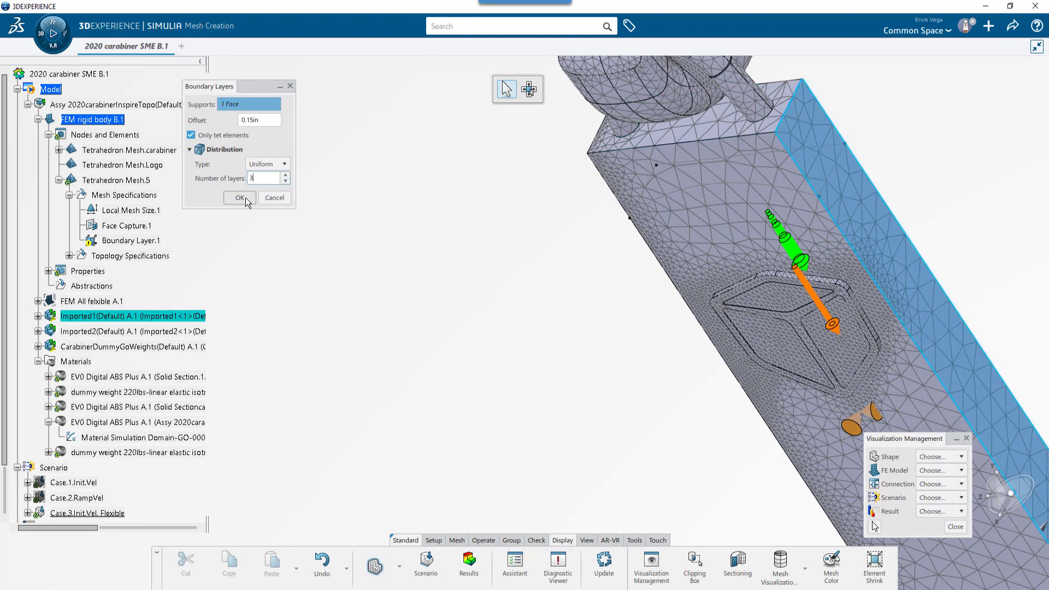
click(239, 198)
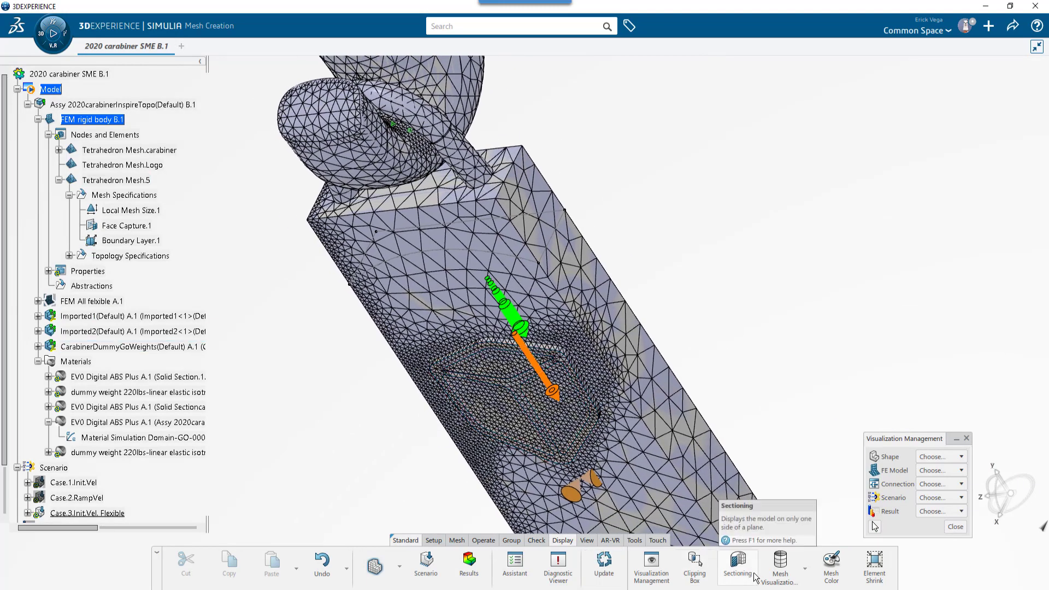
click(737, 561)
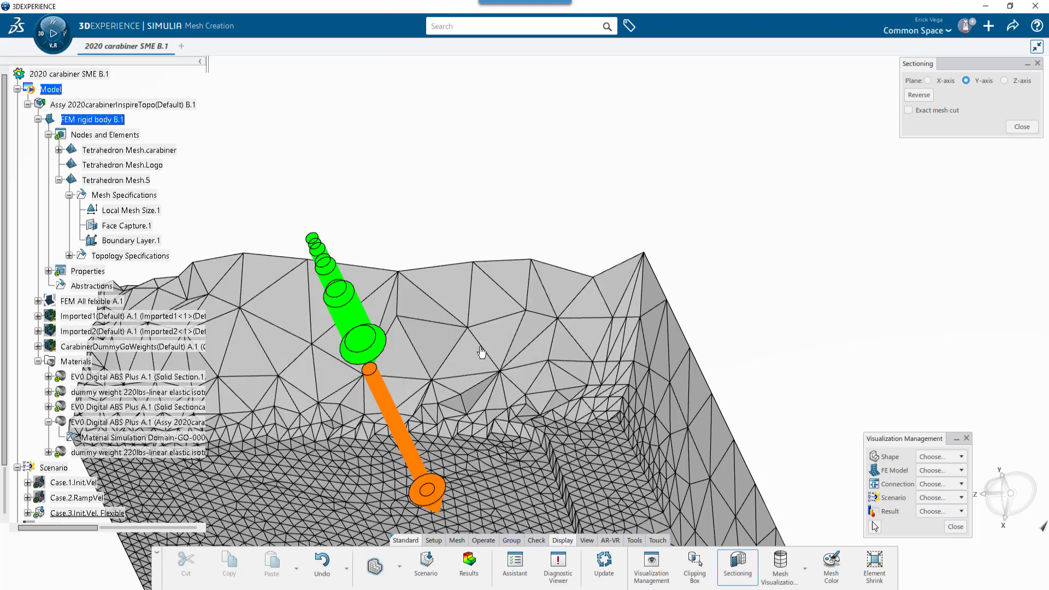
mouse_move(603, 372)
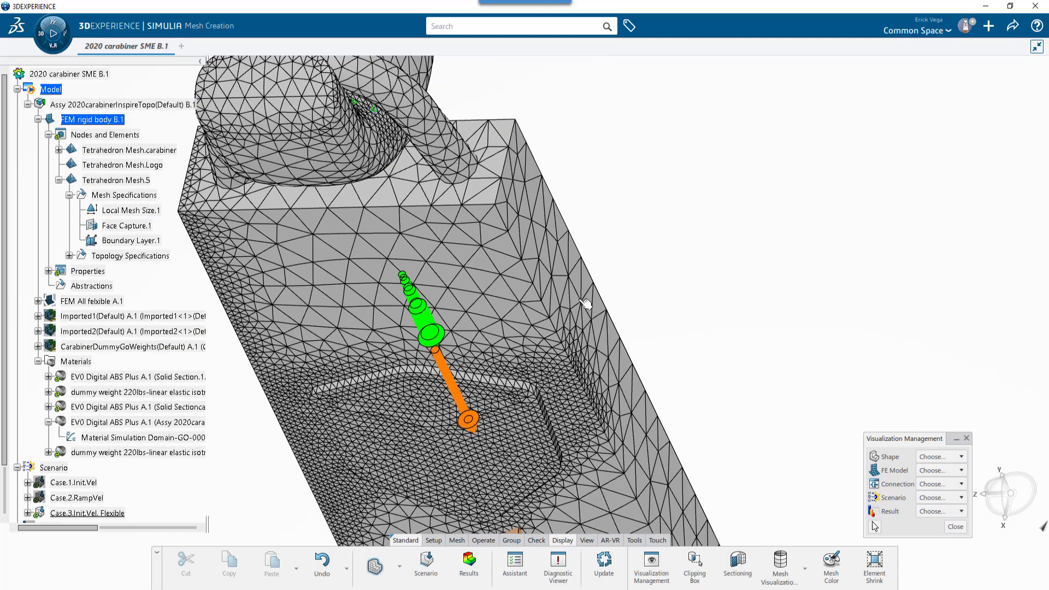
double_click(115, 180)
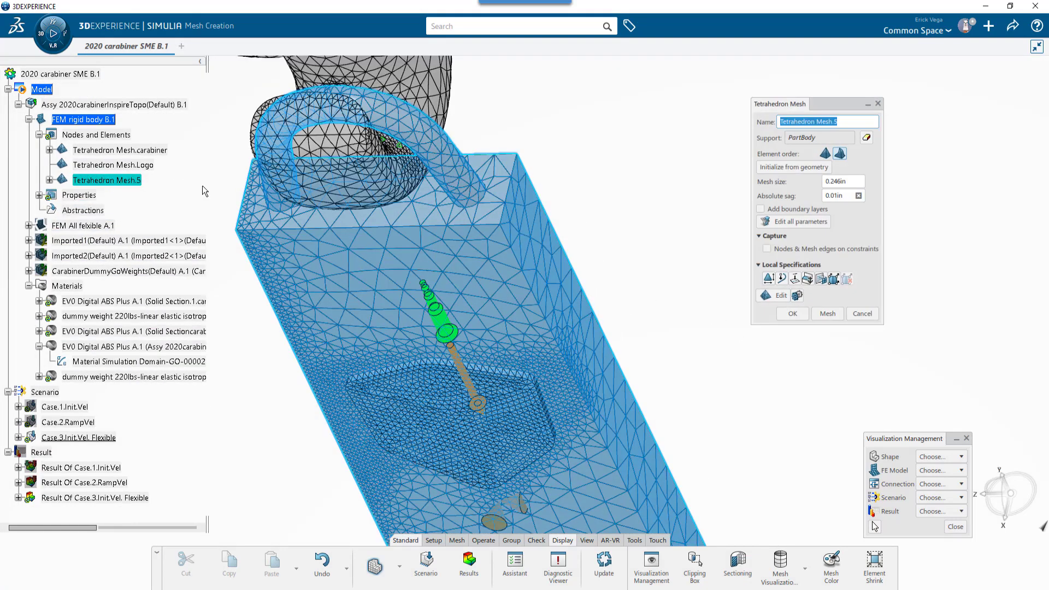
mouse_move(846, 278)
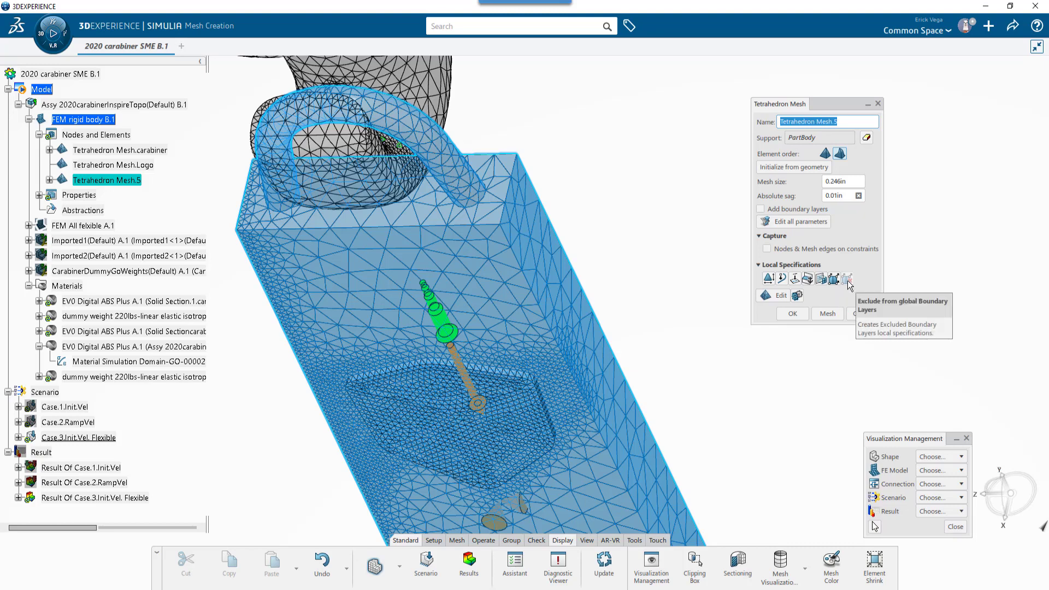
mouse_move(848, 283)
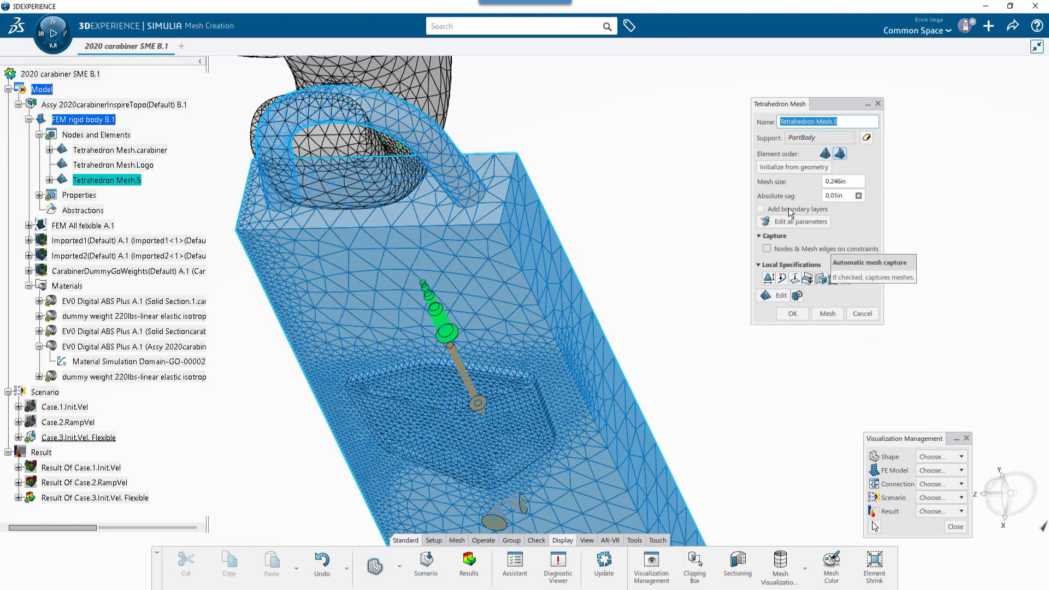
click(759, 208)
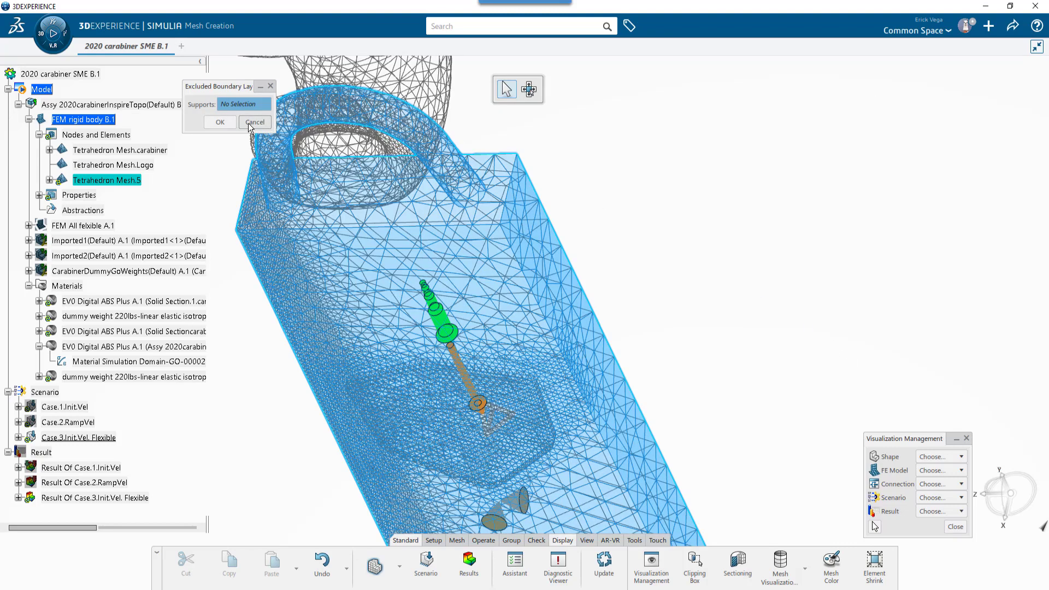
click(254, 122)
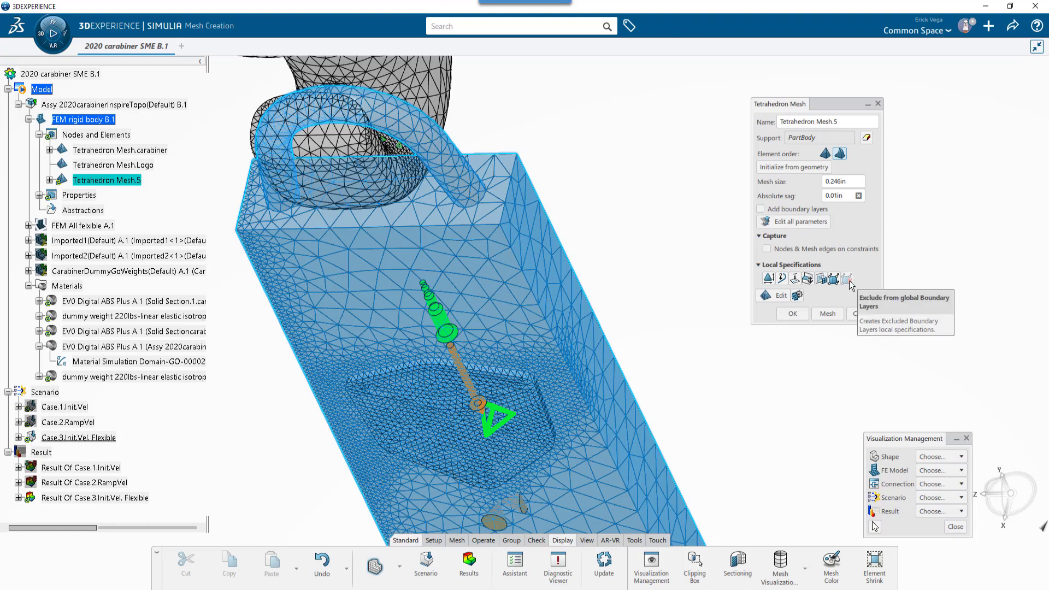
mouse_move(797, 296)
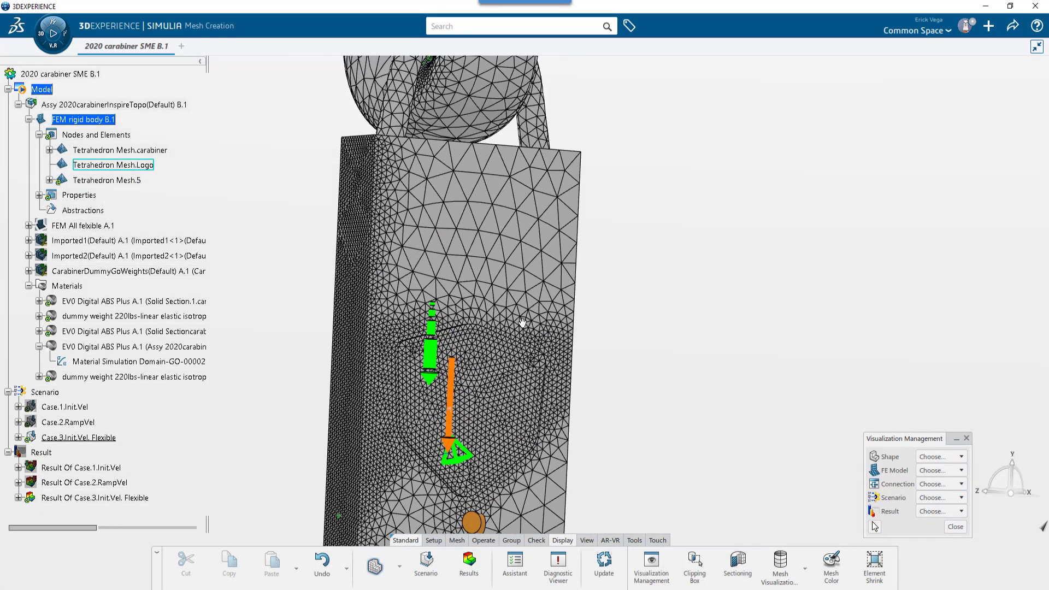
- Hide Tetrahedron Mesh.5 and open the Tetrahedron Mesh.Logo settings
click(107, 179)
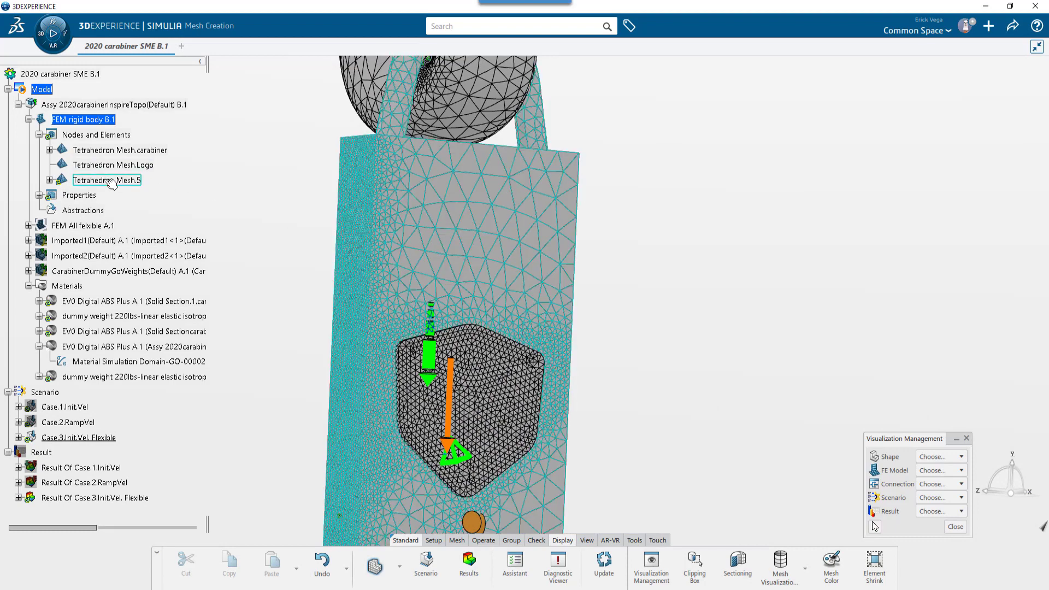
right_click(106, 179)
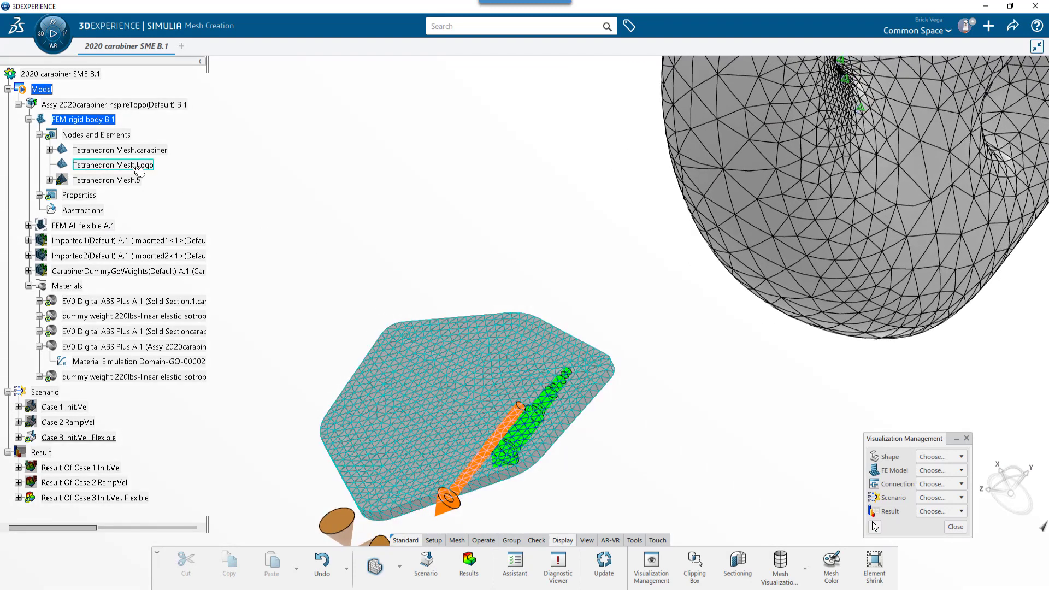
double_click(113, 164)
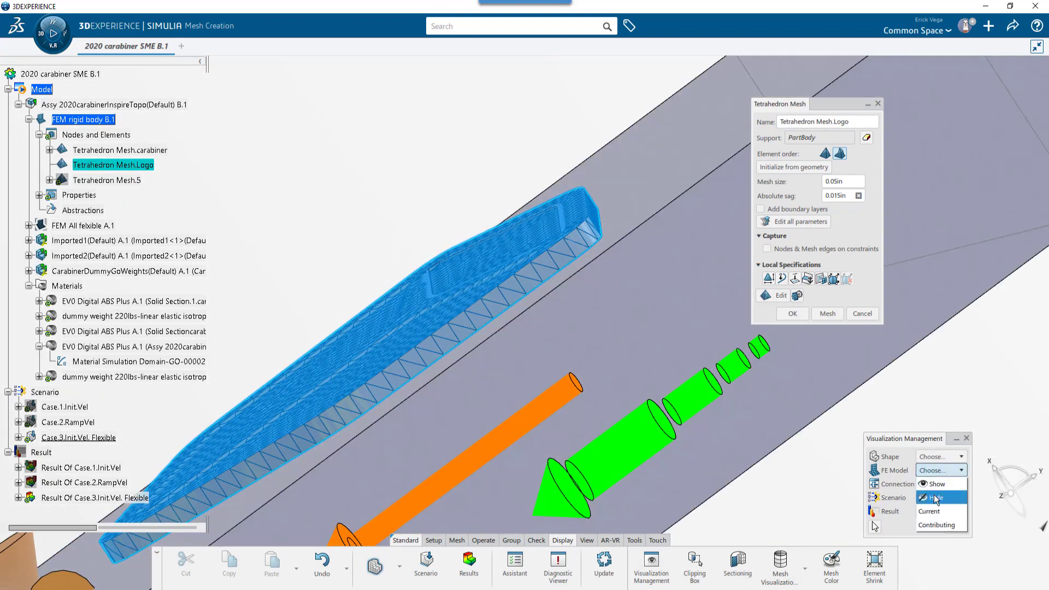
- Hide and reshow all finite element meshes, then look closer at the logo mesh edges
click(936, 497)
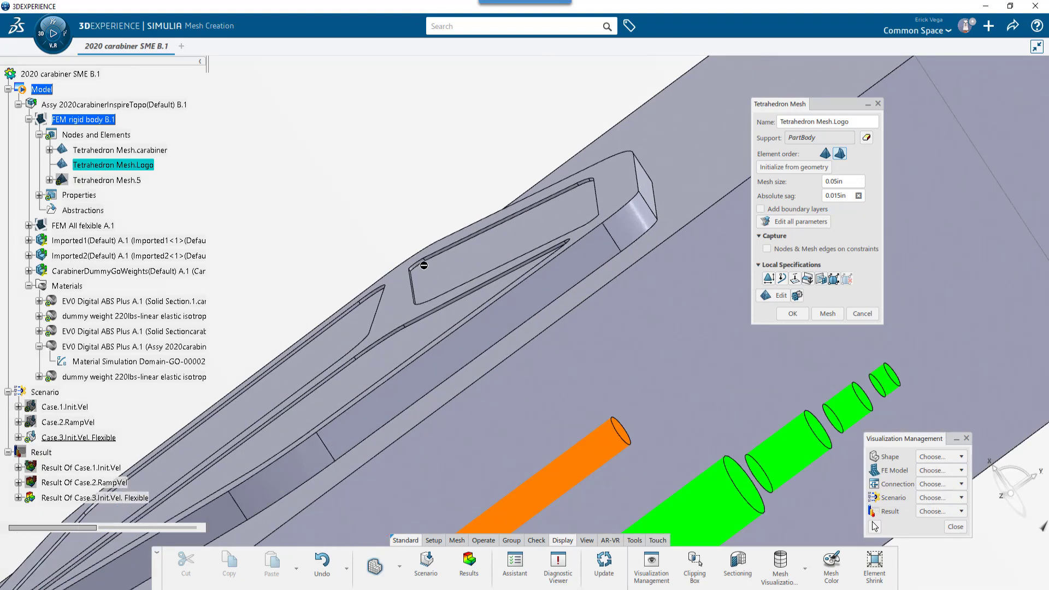
mouse_move(938, 471)
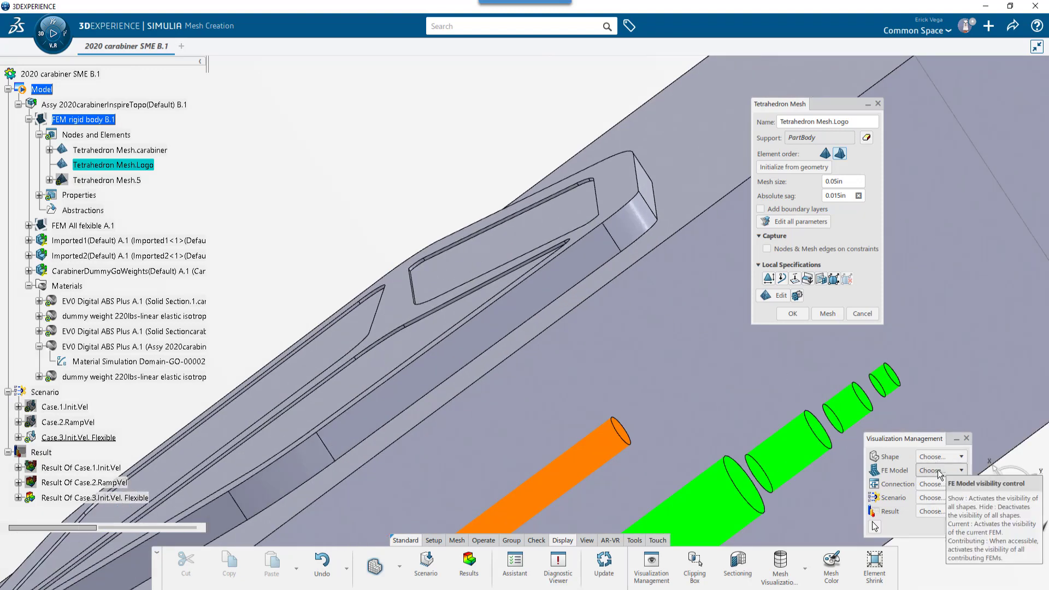
click(939, 470)
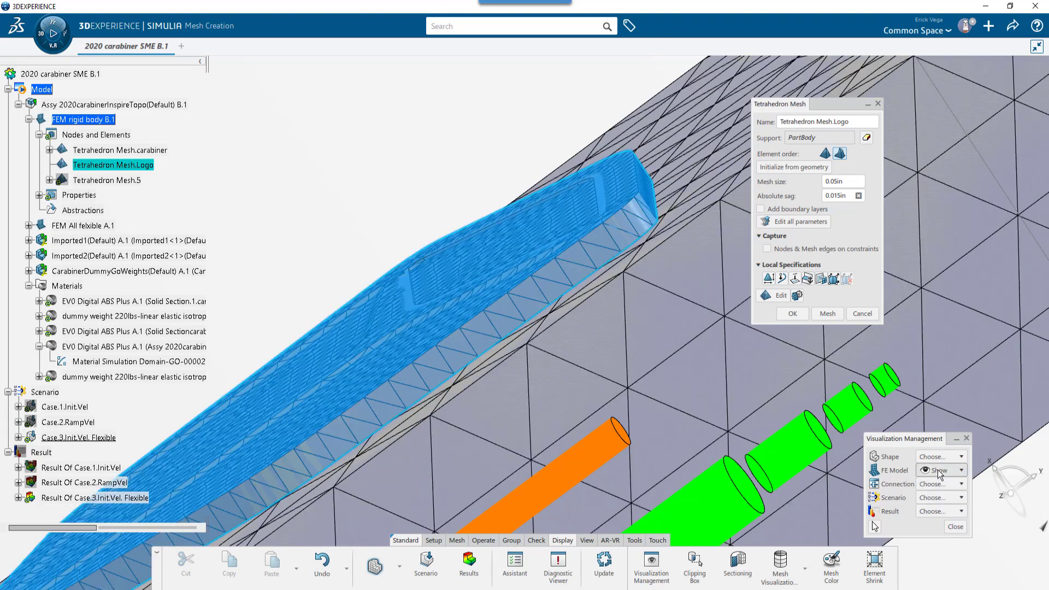
click(940, 470)
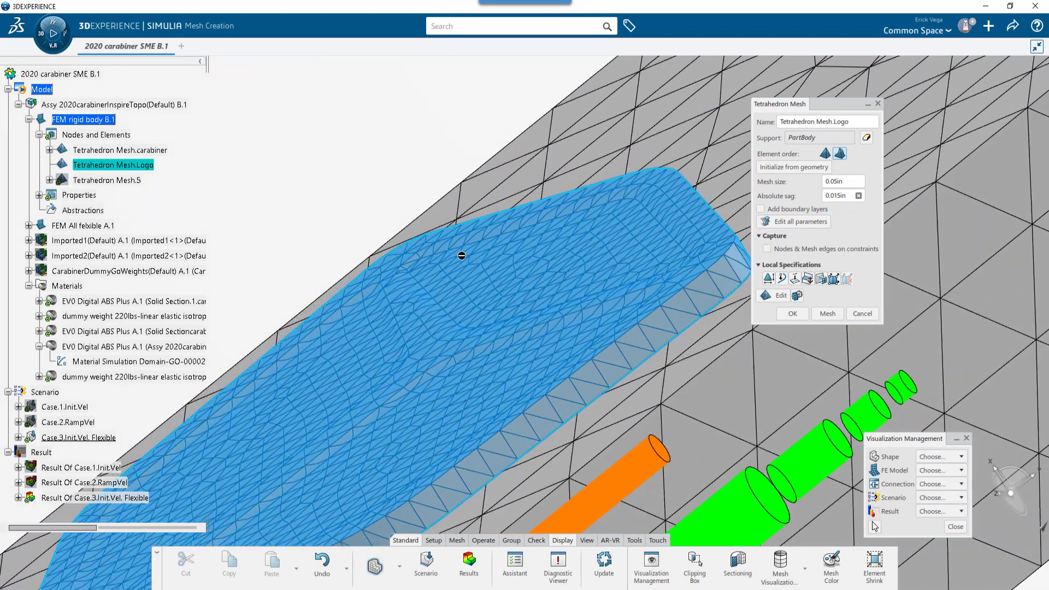
drag(461, 257, 434, 252)
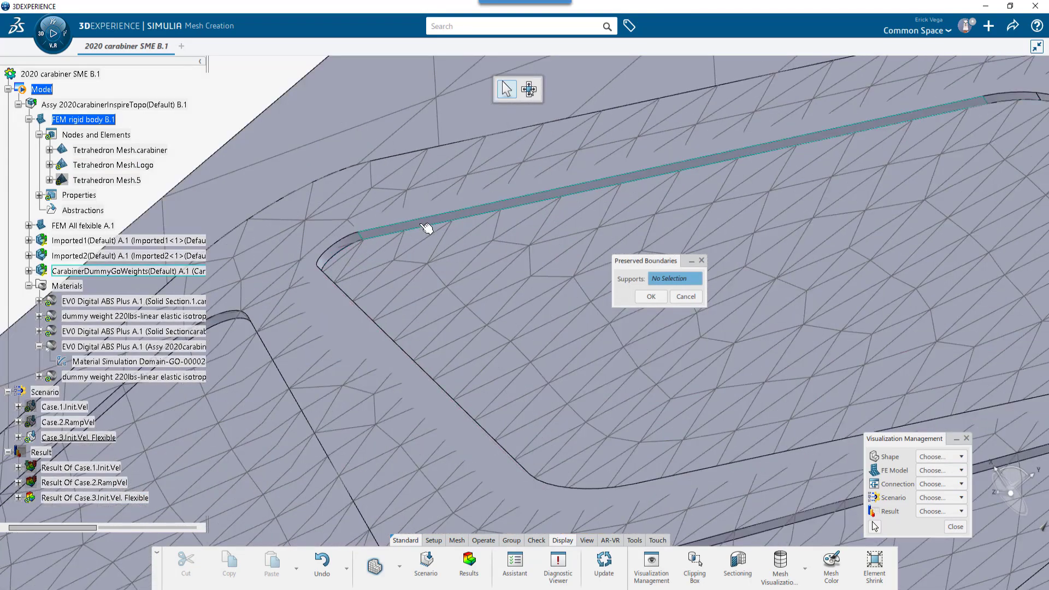
- Preserve the logo's inner edge, inspect the remeshed edge, and reopen Tetrahedron Mesh.Logo
click(426, 228)
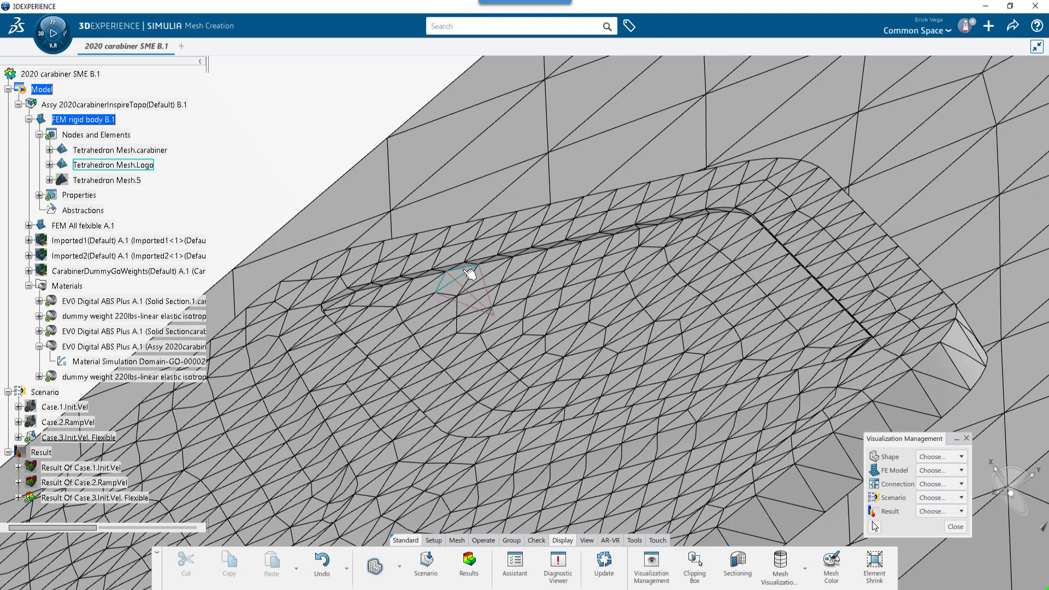
drag(468, 274, 341, 381)
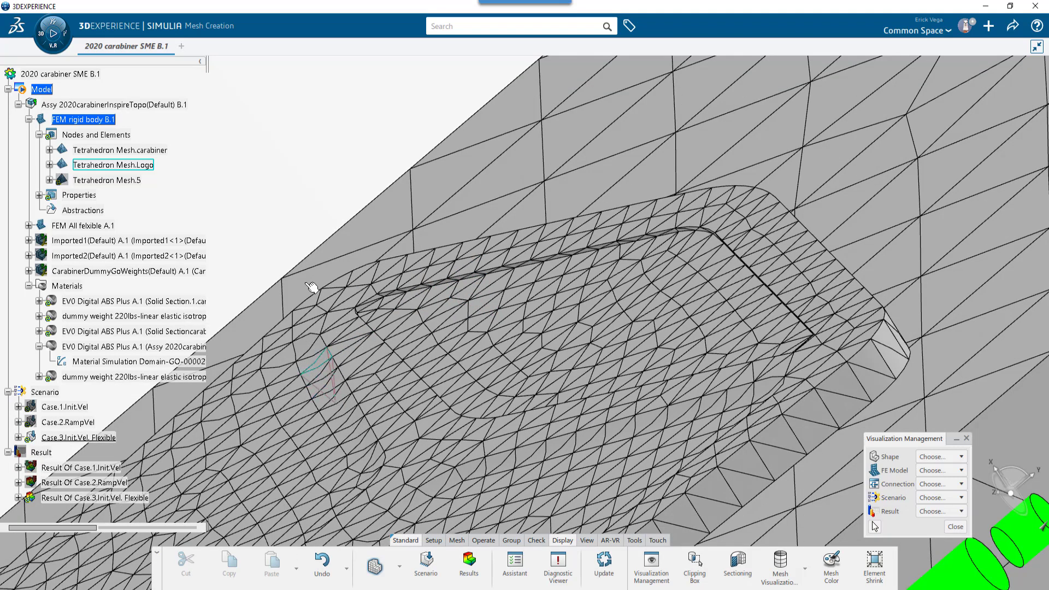
double_click(112, 165)
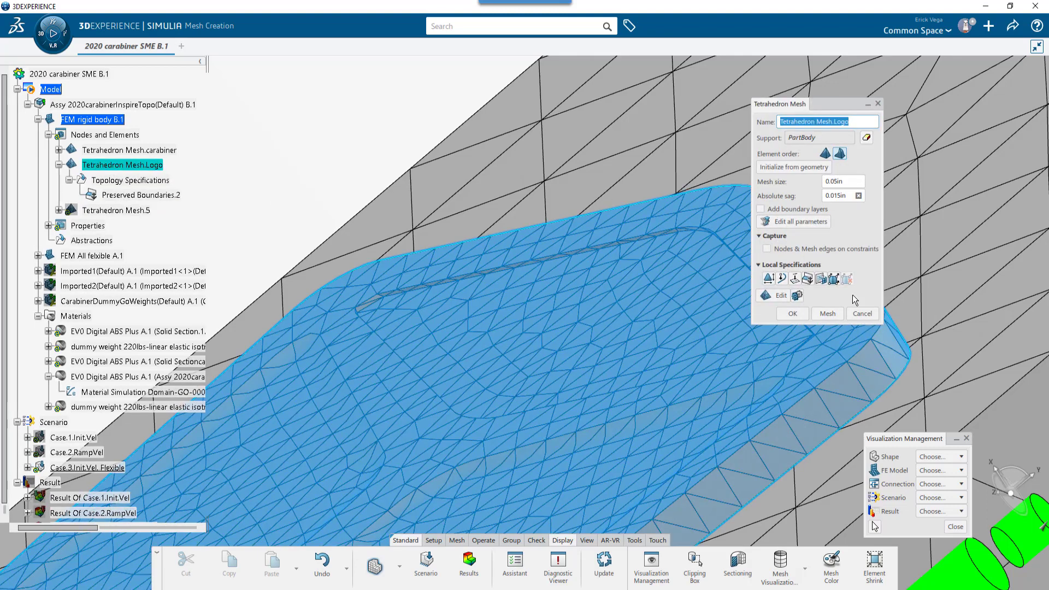
mouse_move(774, 297)
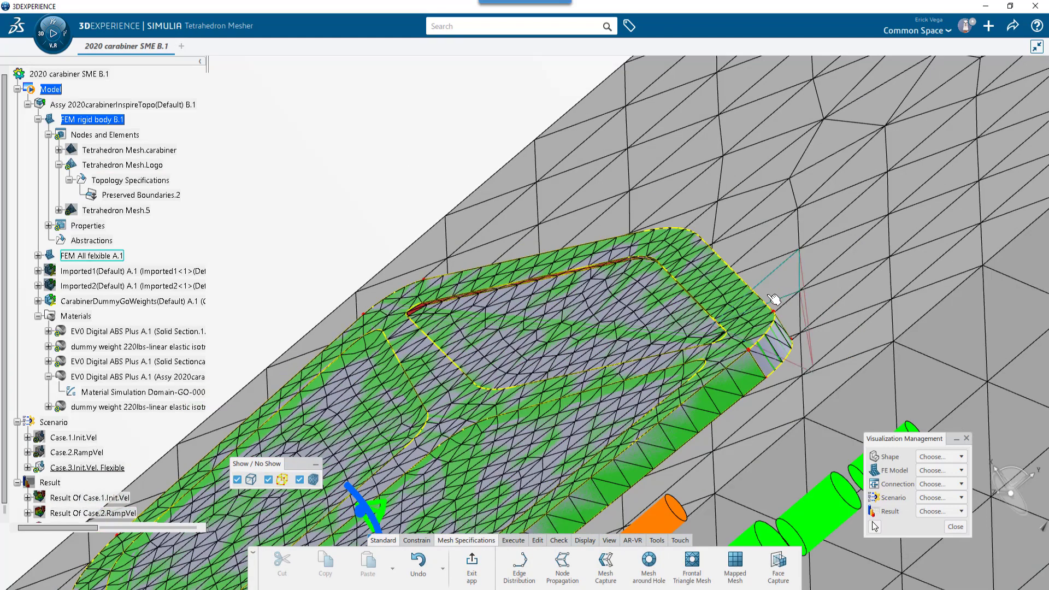
mouse_move(780, 287)
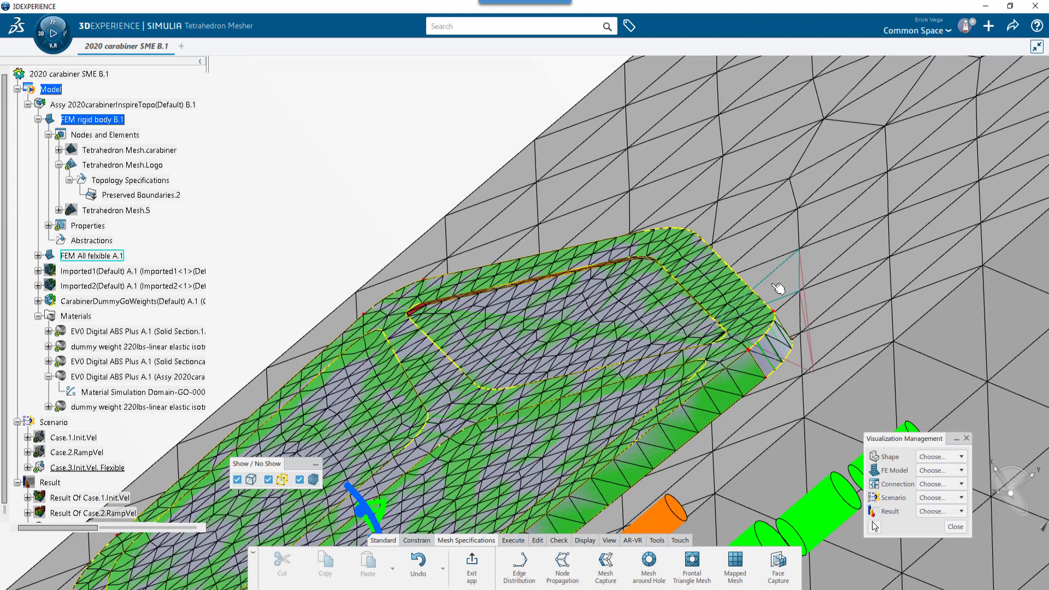